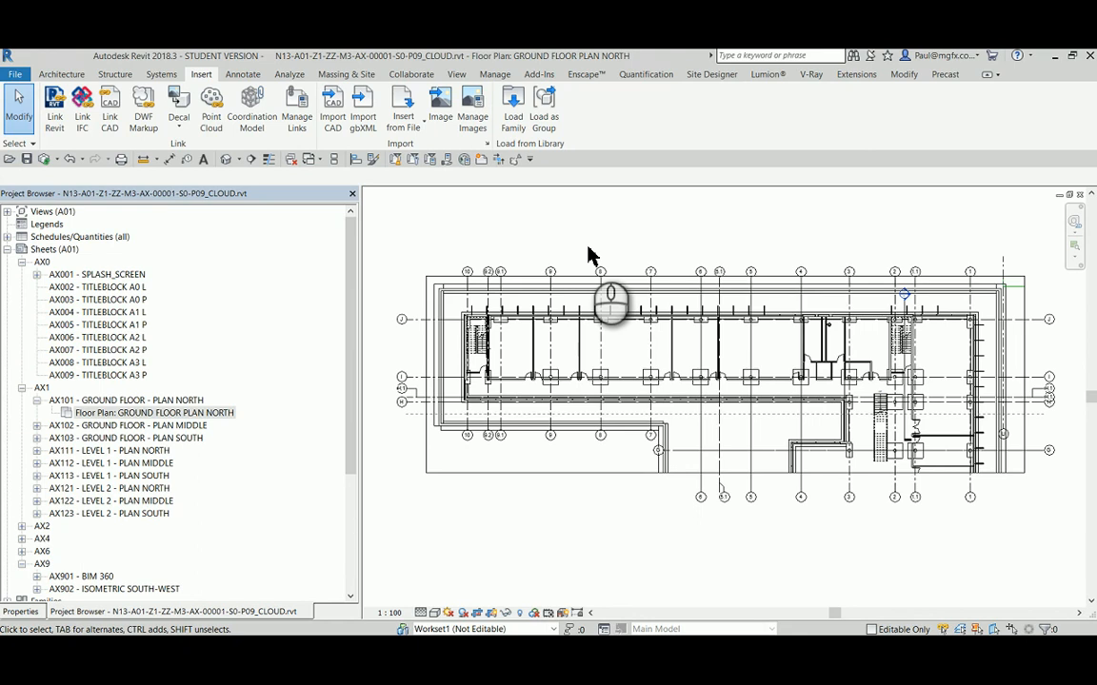
mouse_move(585, 257)
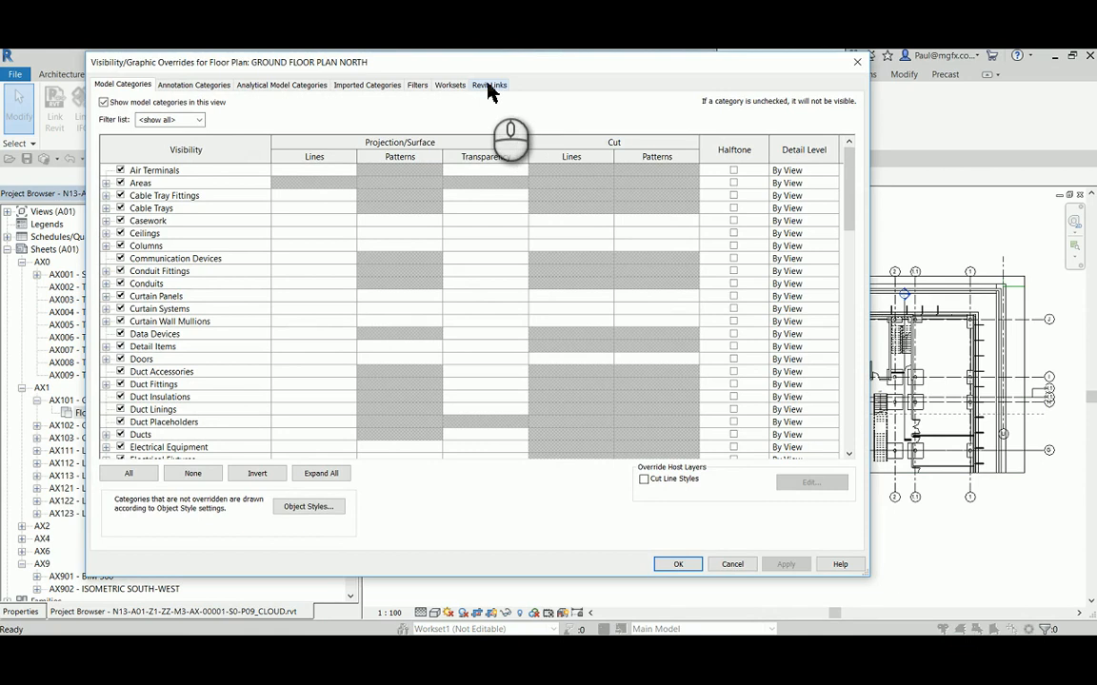
Inspect the three linked cloud models on the Revit Links tab, select the structural link, then close the dialog
click(489, 85)
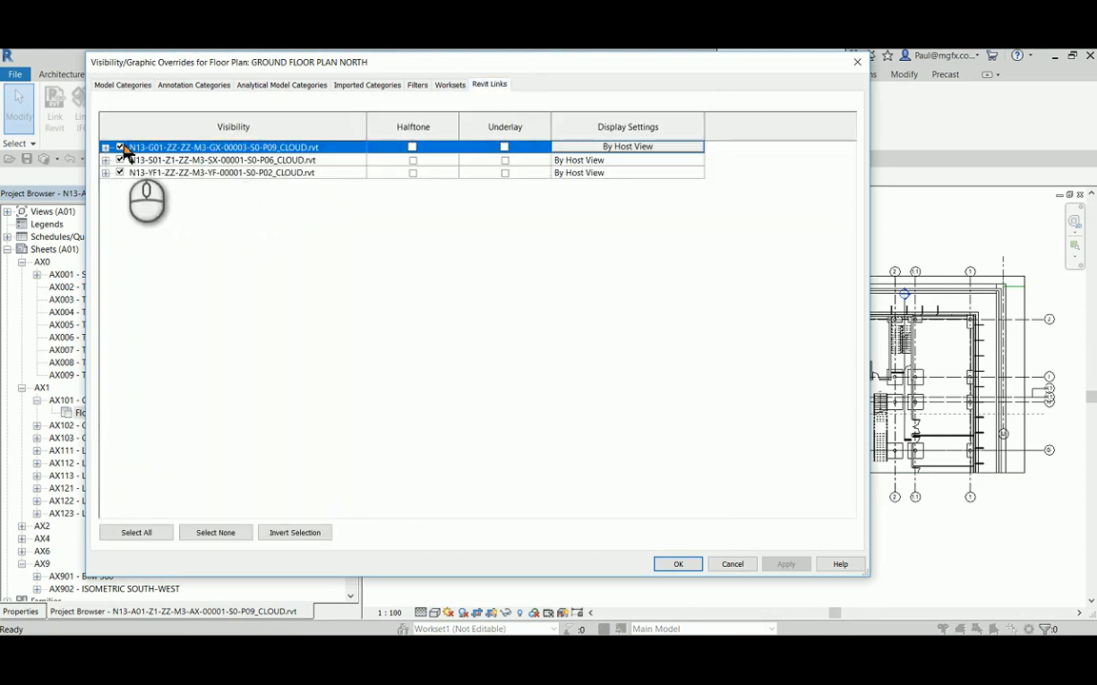
click(228, 159)
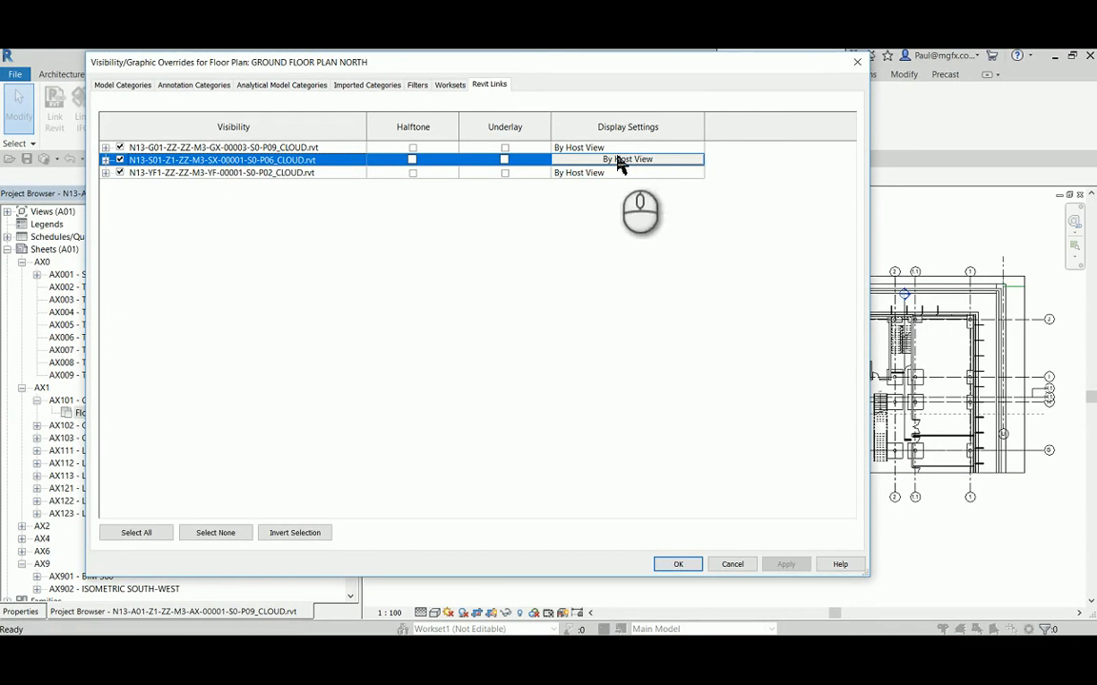
click(678, 564)
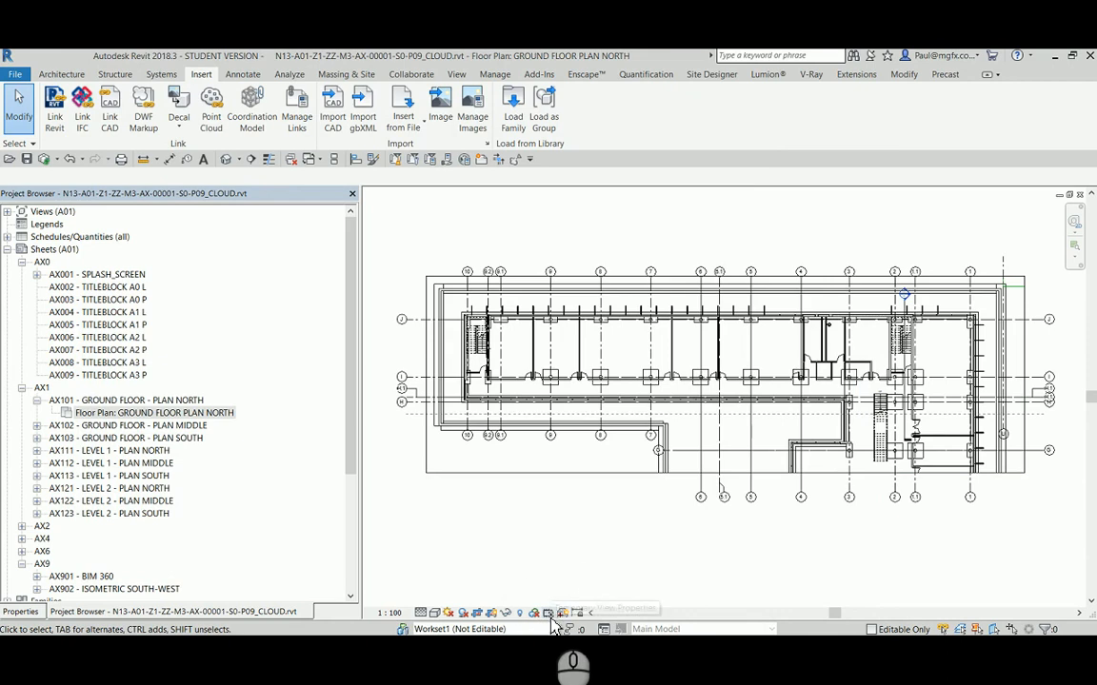
Enable Temporary View Properties for the ground floor plan north view
click(547, 613)
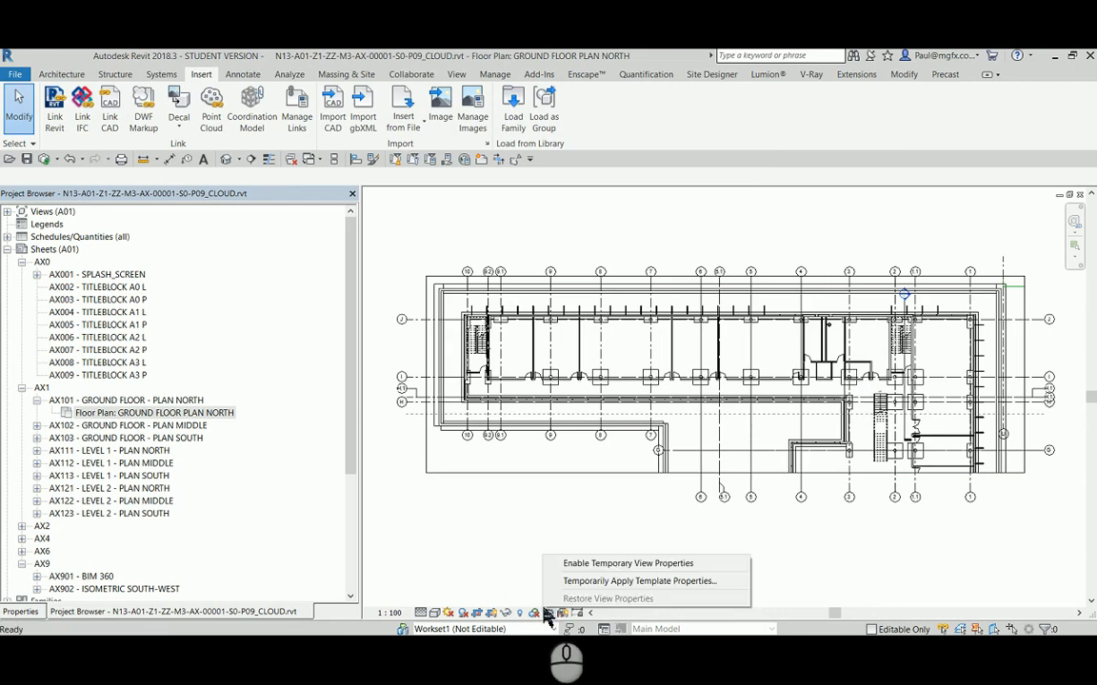
mouse_move(619, 579)
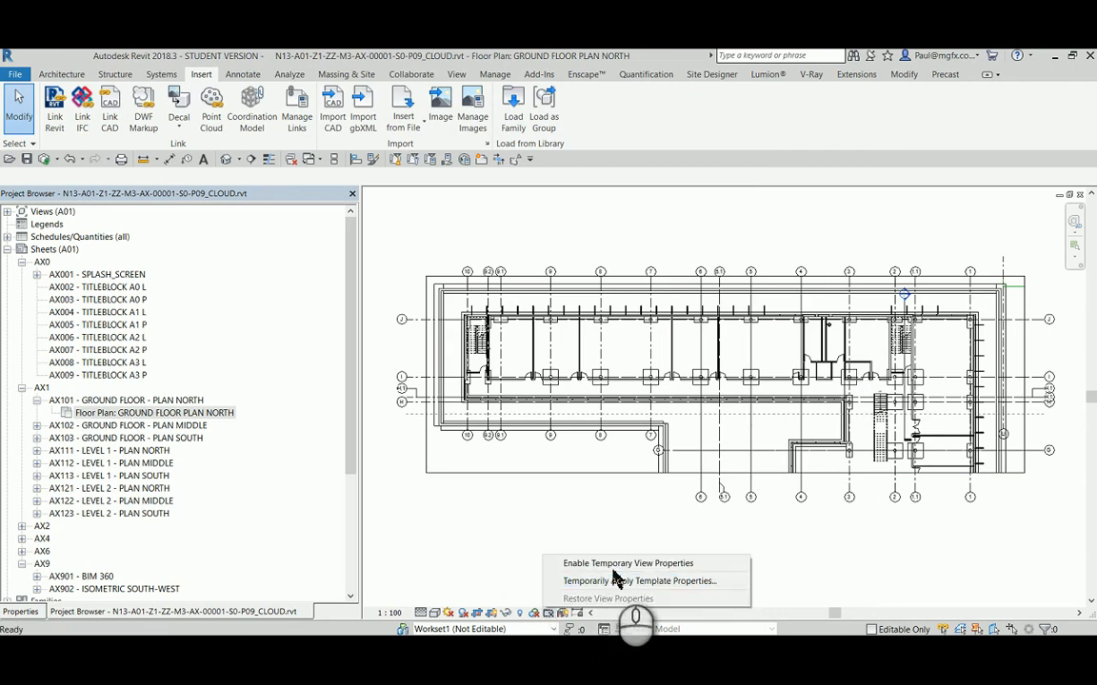
click(627, 563)
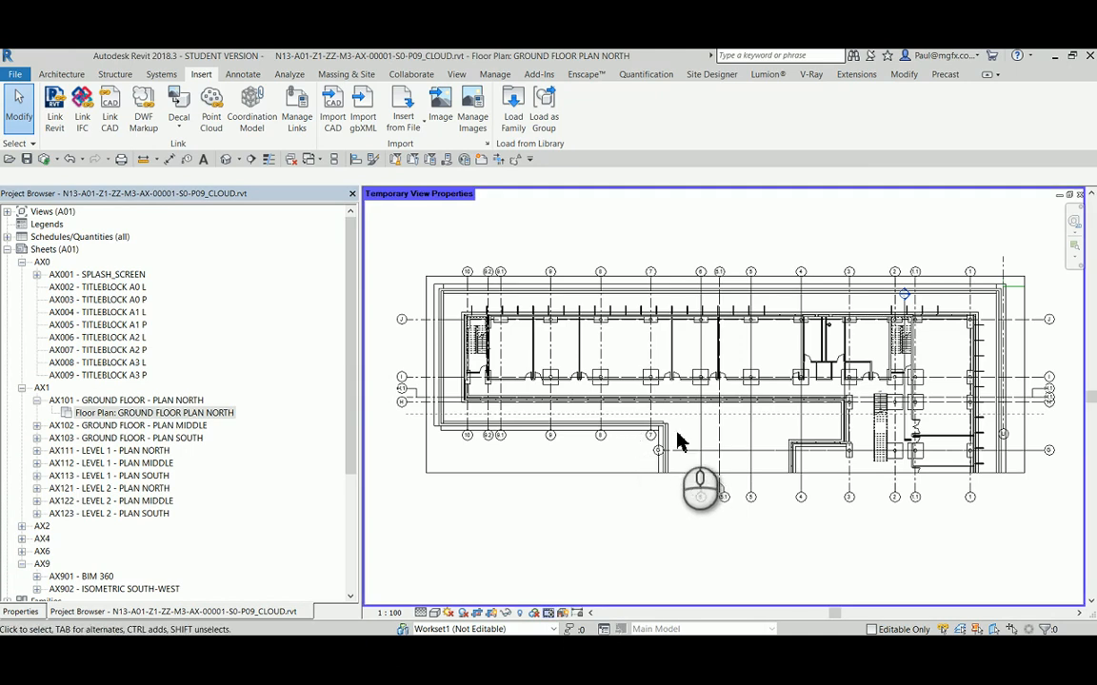
mouse_move(595, 345)
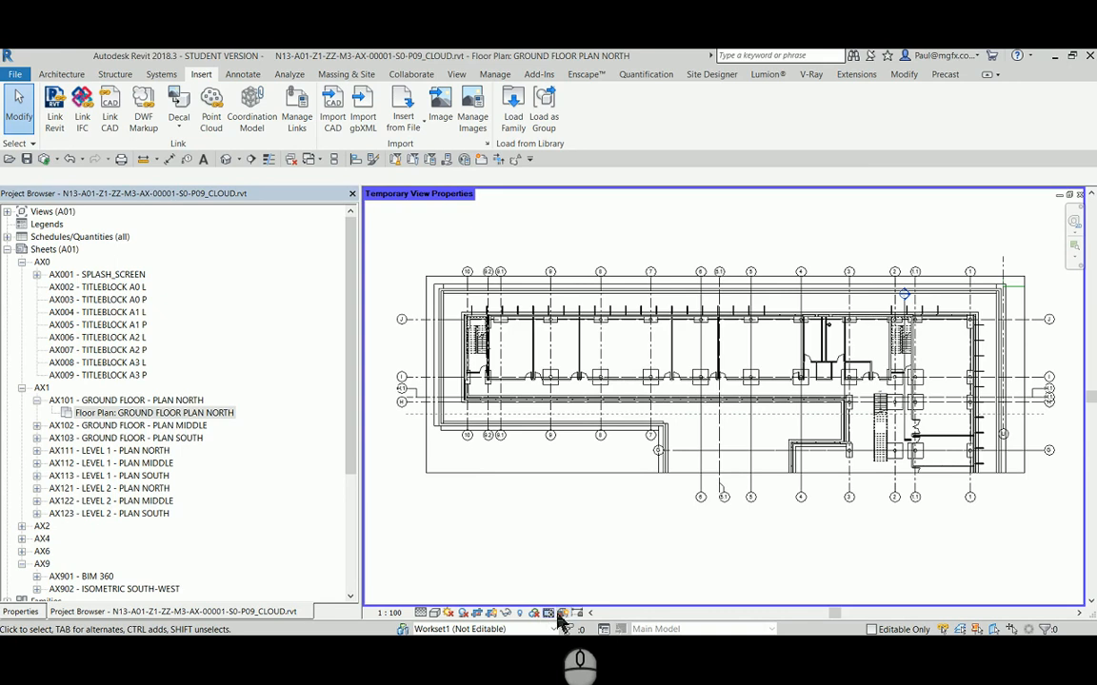
In Visibility/Graphics Revit Links, switch the S01 structural link from By Host View to Custom
click(548, 612)
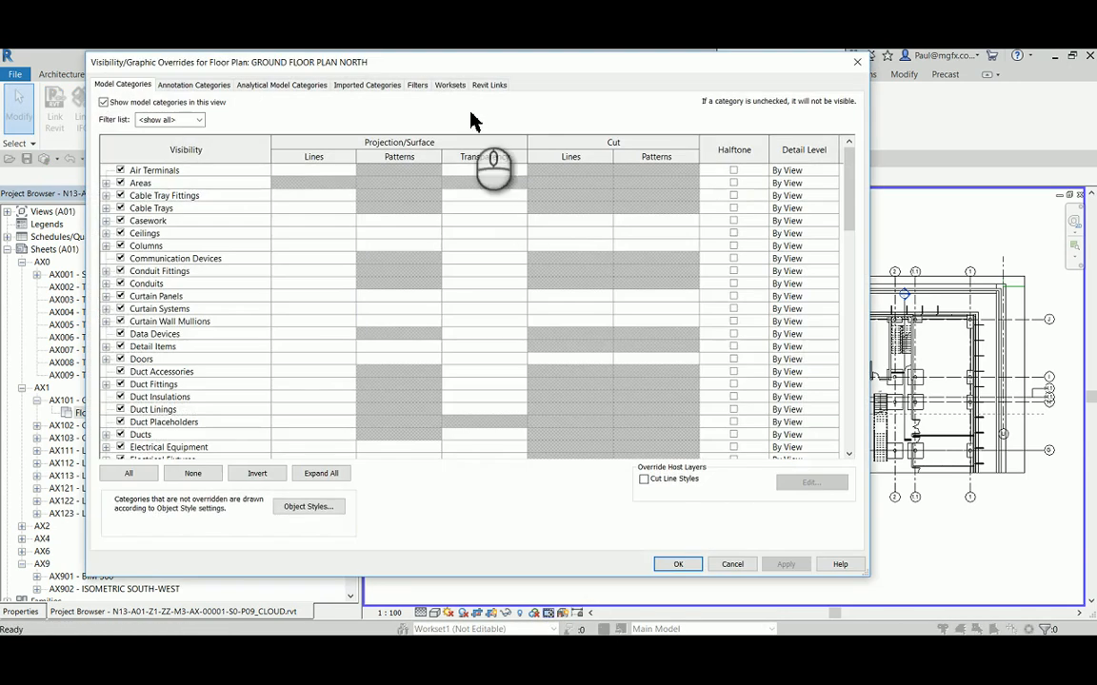
click(489, 85)
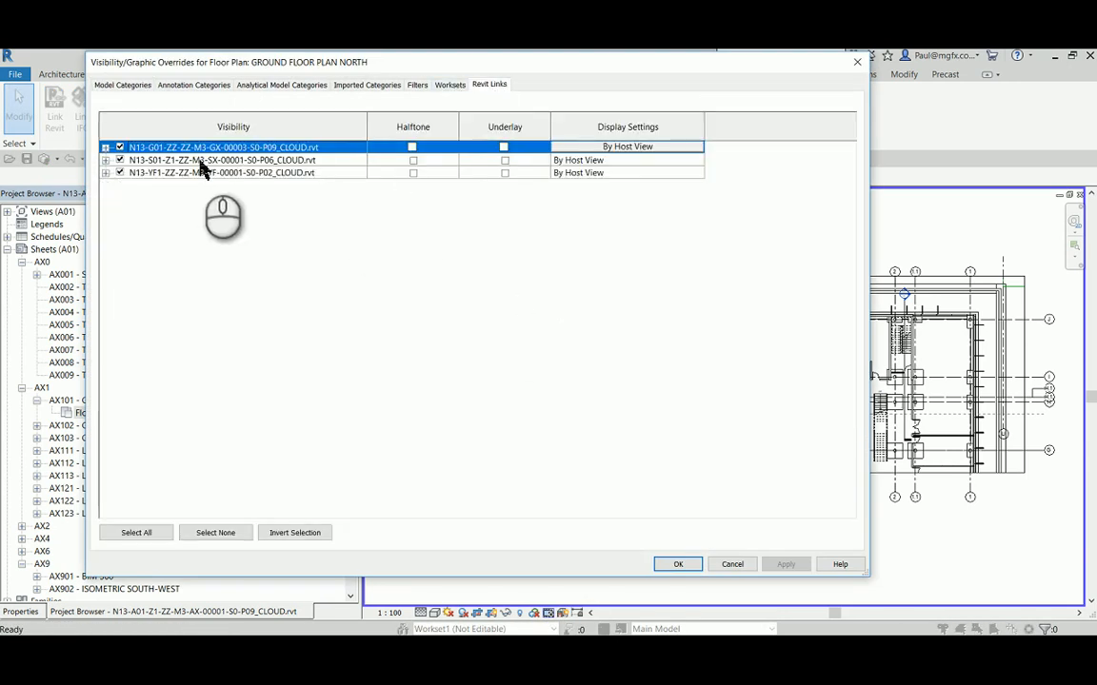
click(626, 159)
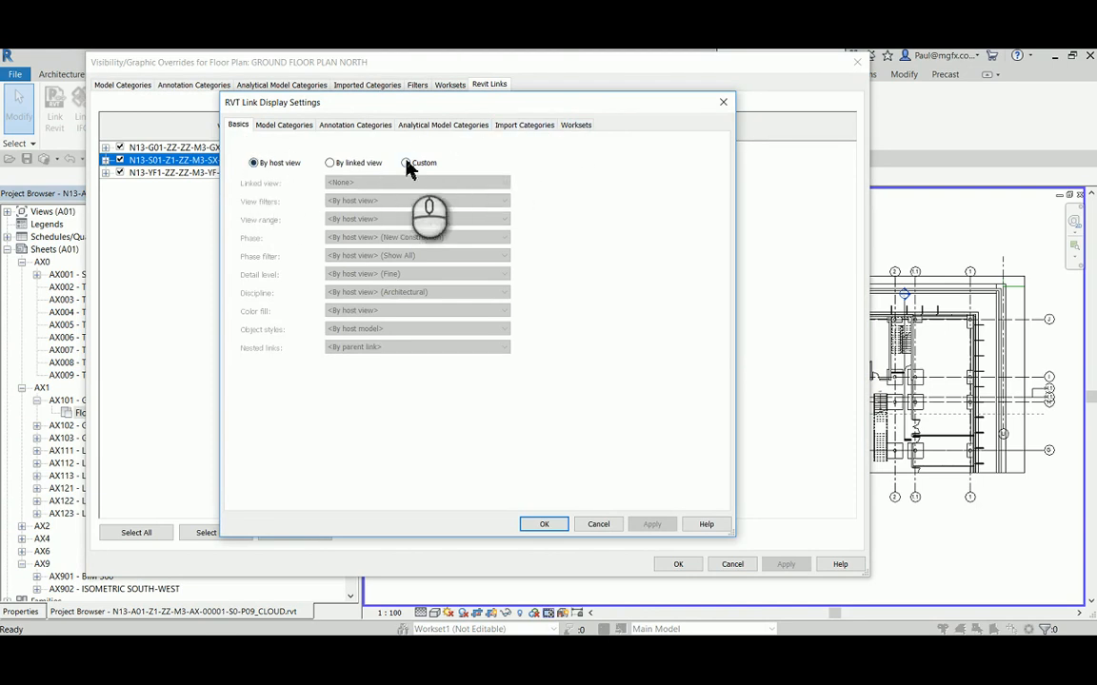
click(406, 162)
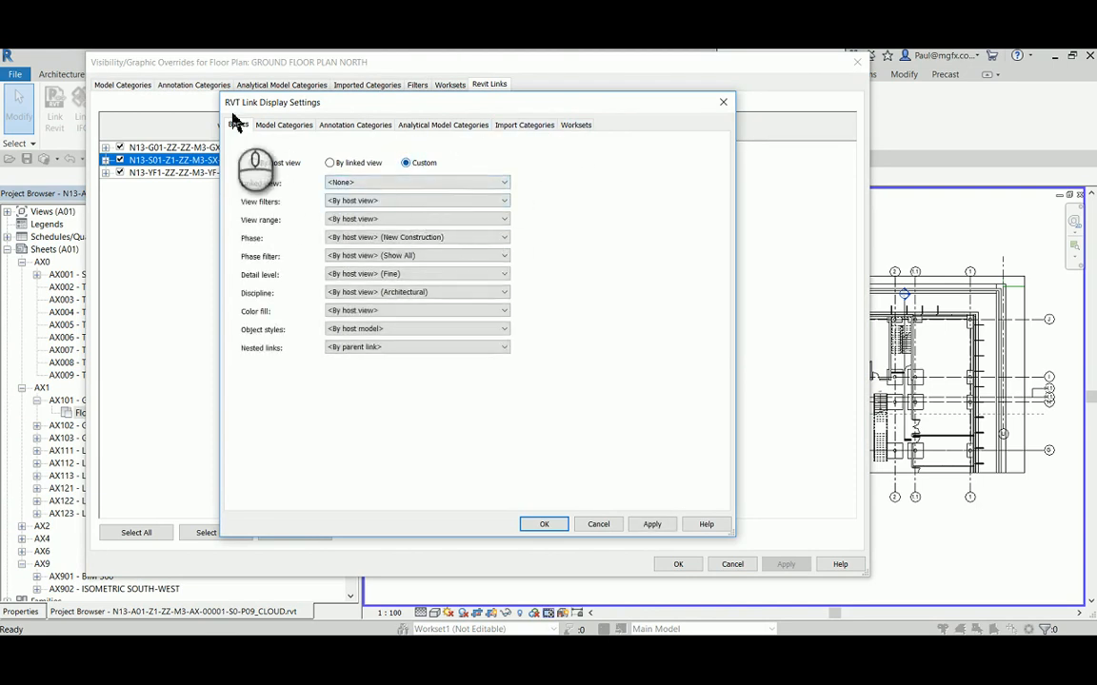
Set the link's Model Categories to <Custom>, expand all subcategories, and select all categories
click(284, 125)
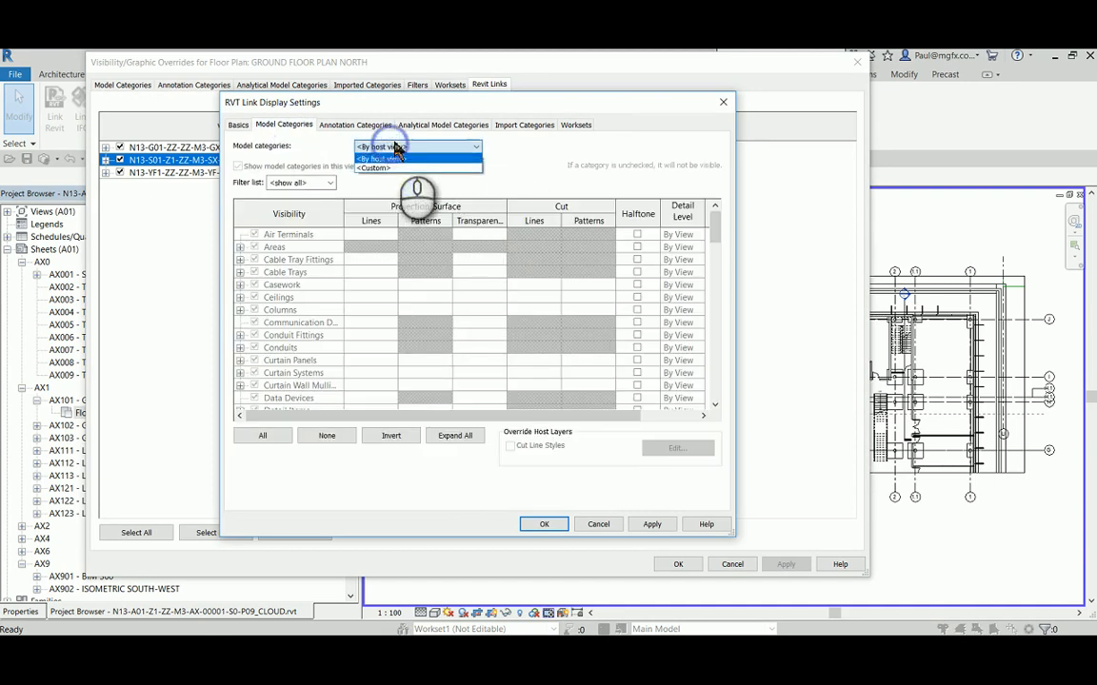
click(371, 167)
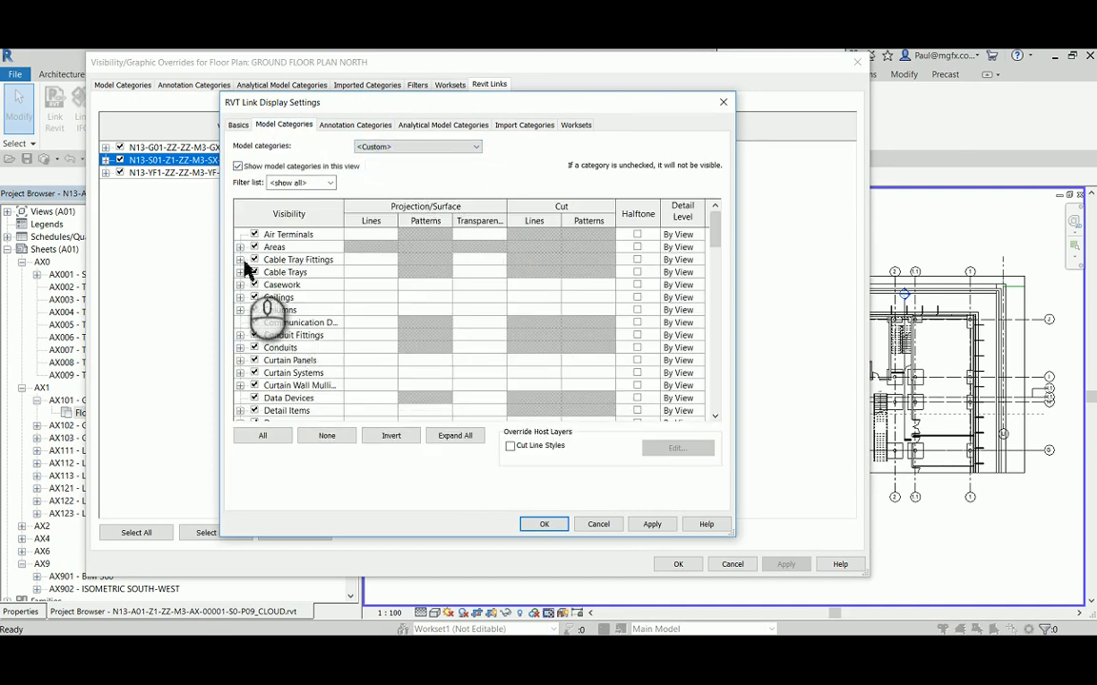
click(241, 271)
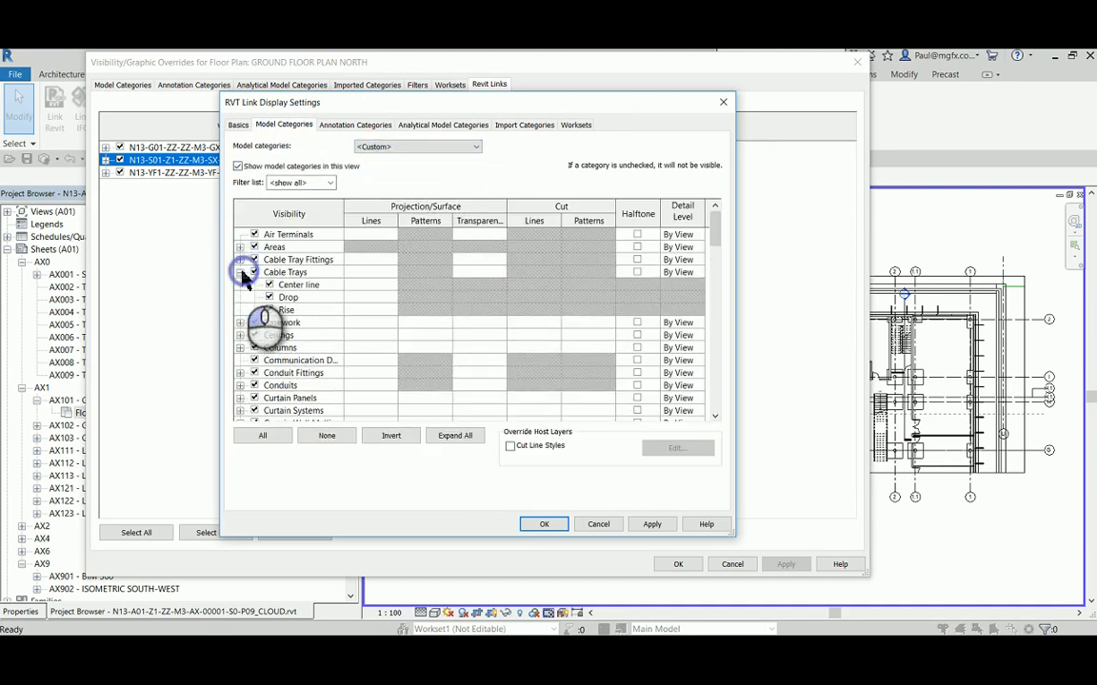
click(239, 271)
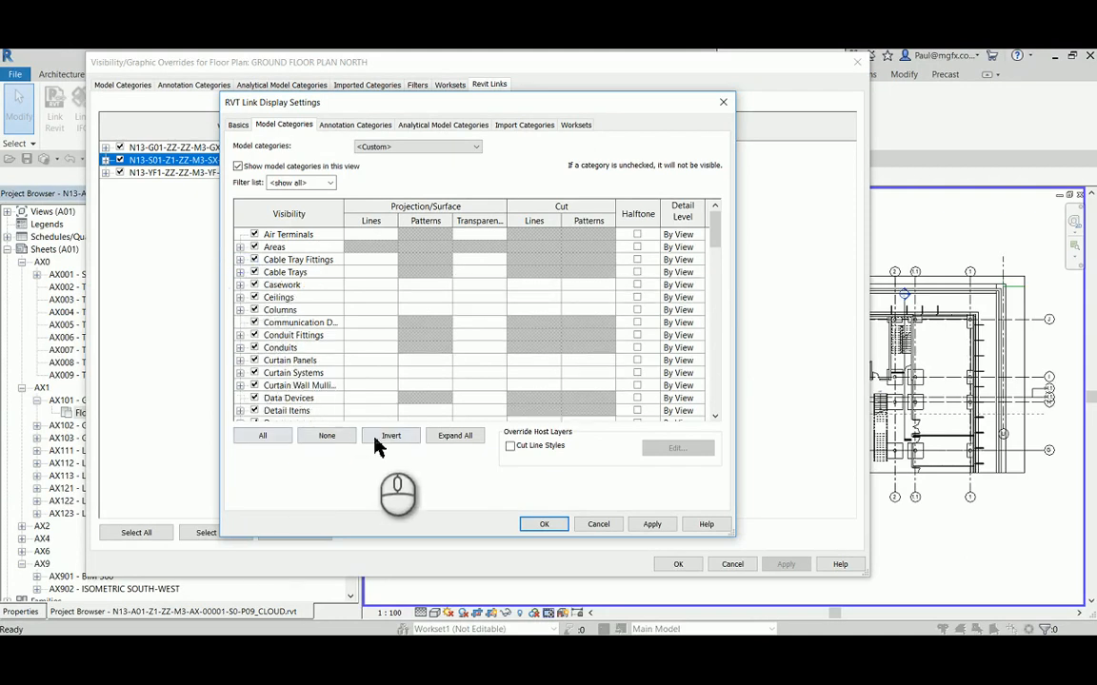
click(454, 435)
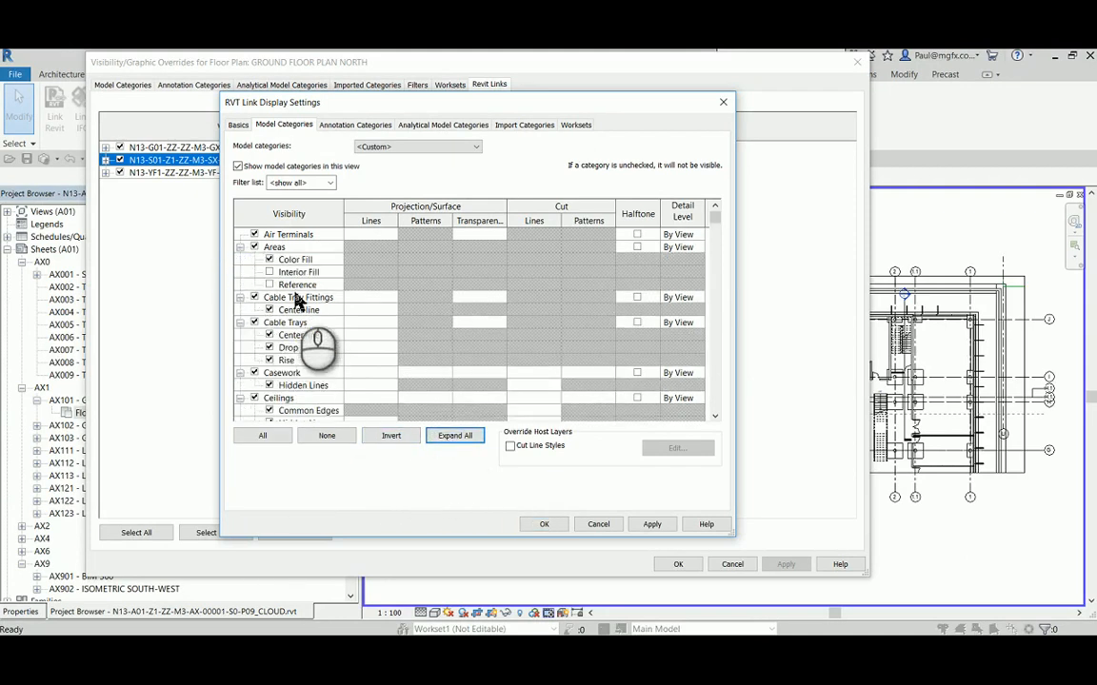
scroll(down, 3)
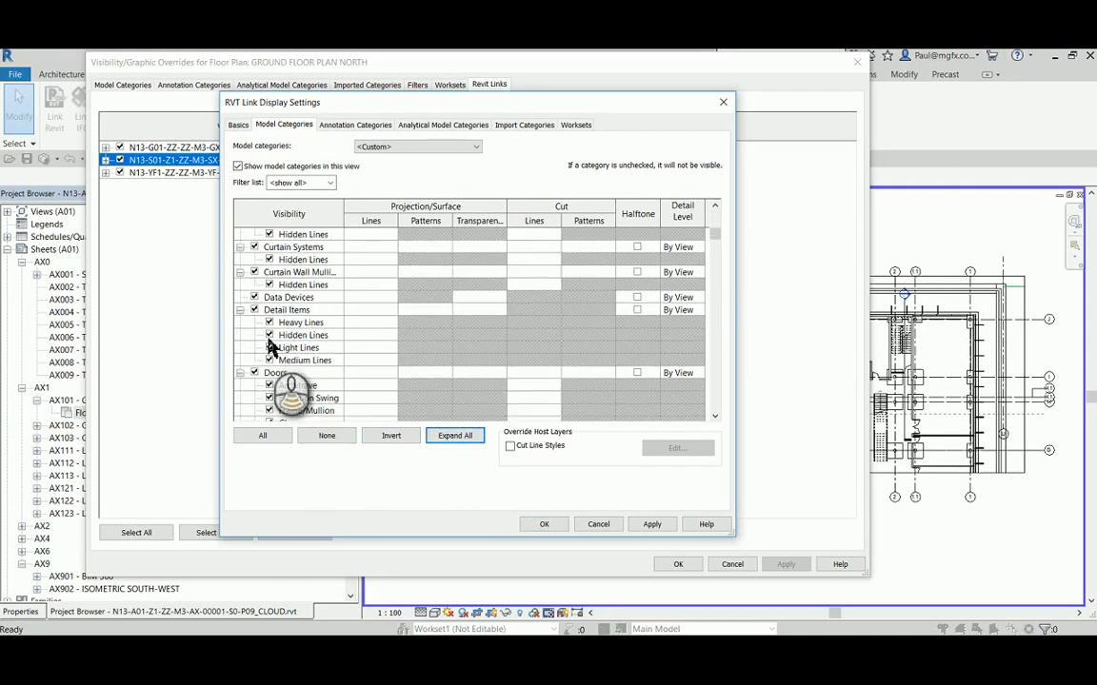
scroll(down, 3)
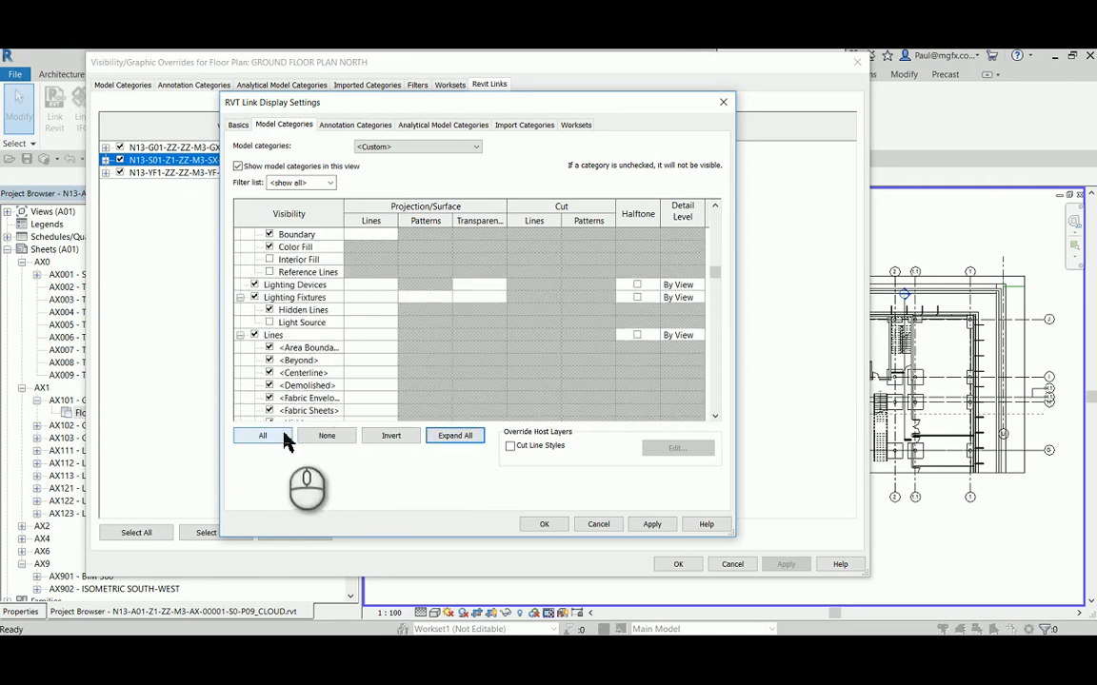
click(263, 435)
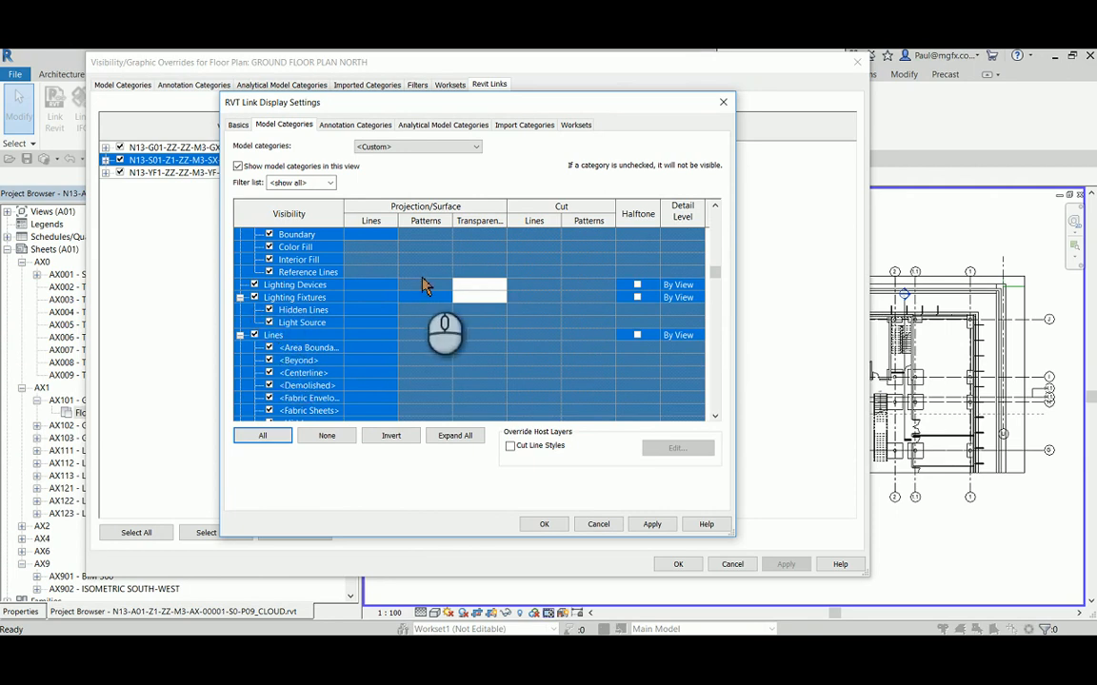
mouse_move(450, 211)
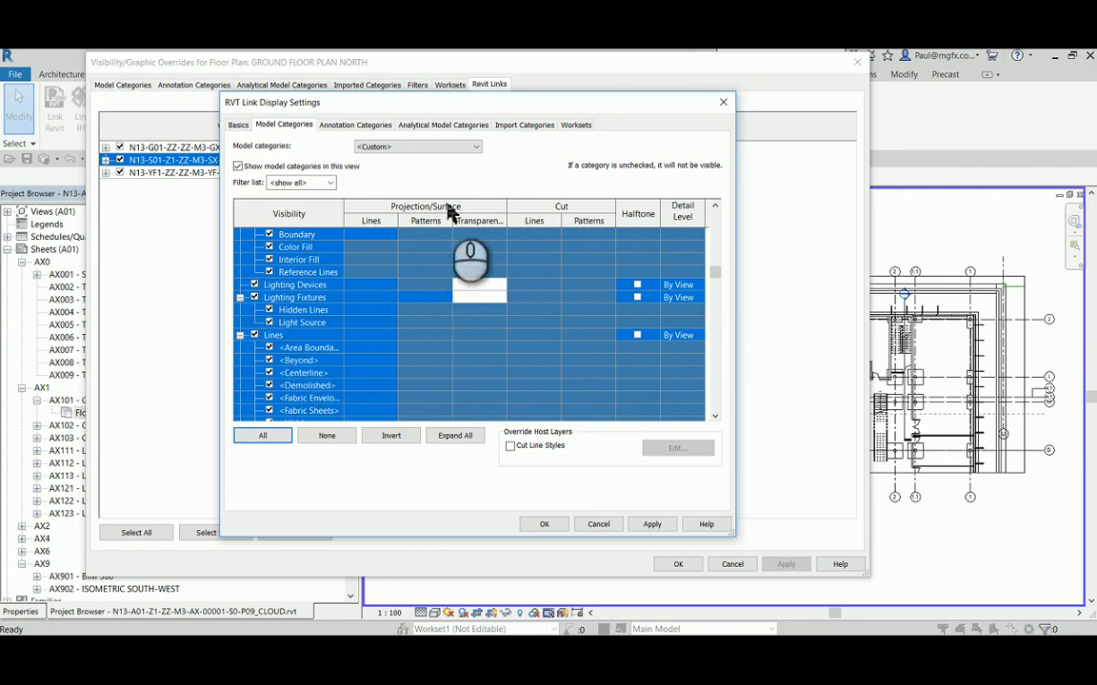
mouse_move(664, 335)
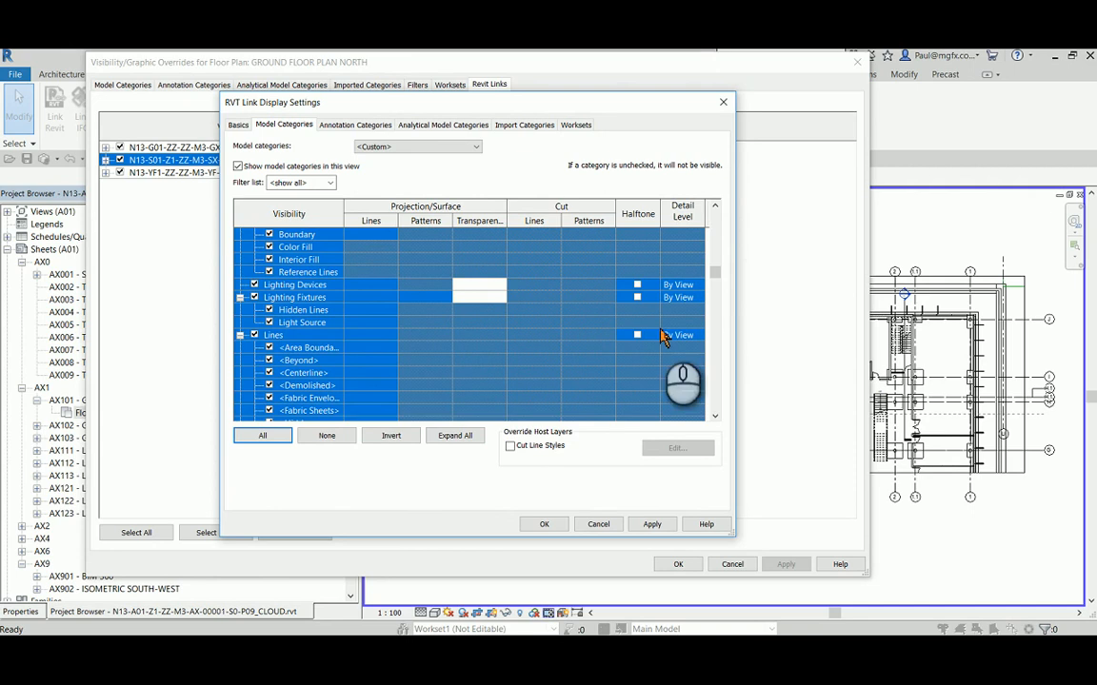
mouse_move(338, 295)
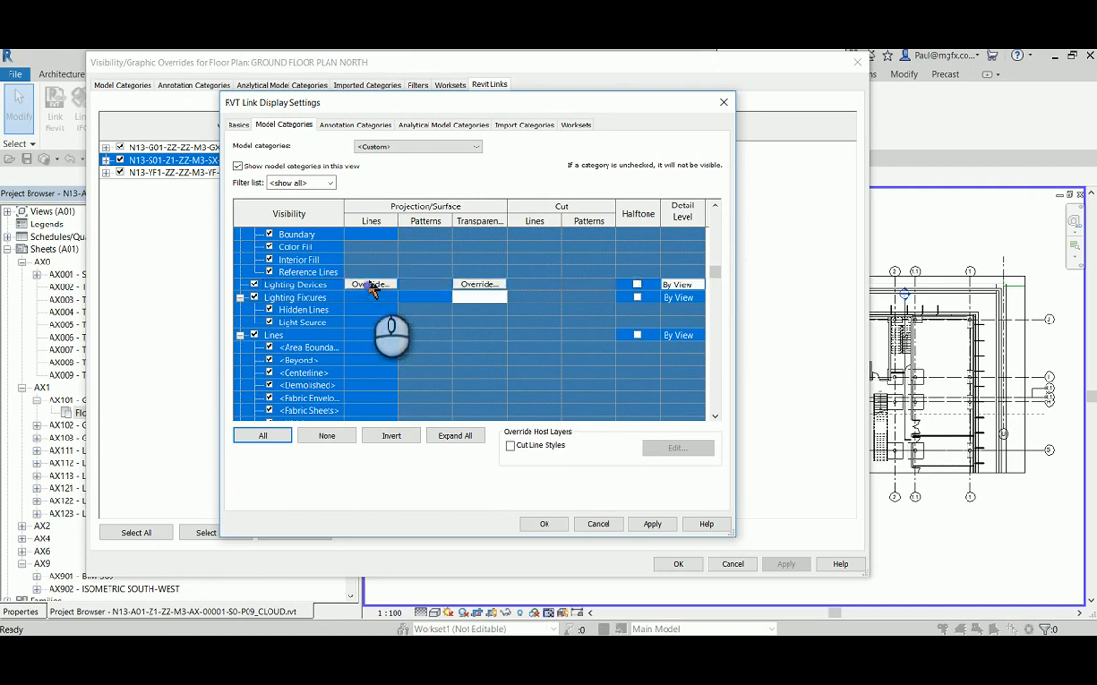
Override the selected model categories' line and surface pattern colours to red
click(369, 284)
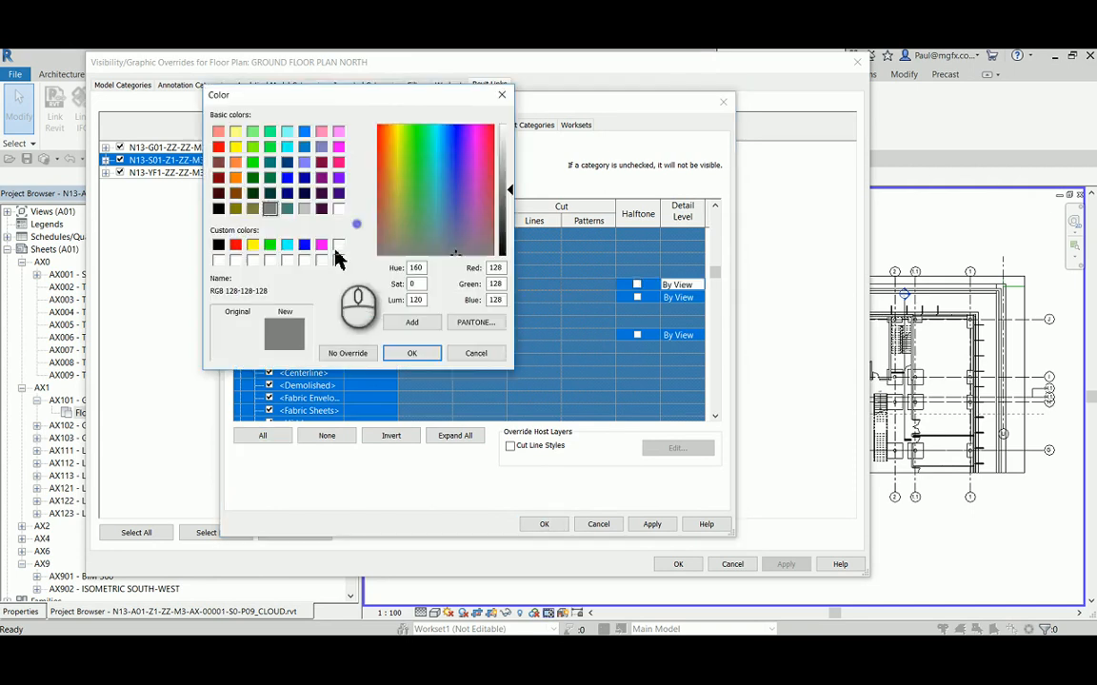
click(411, 353)
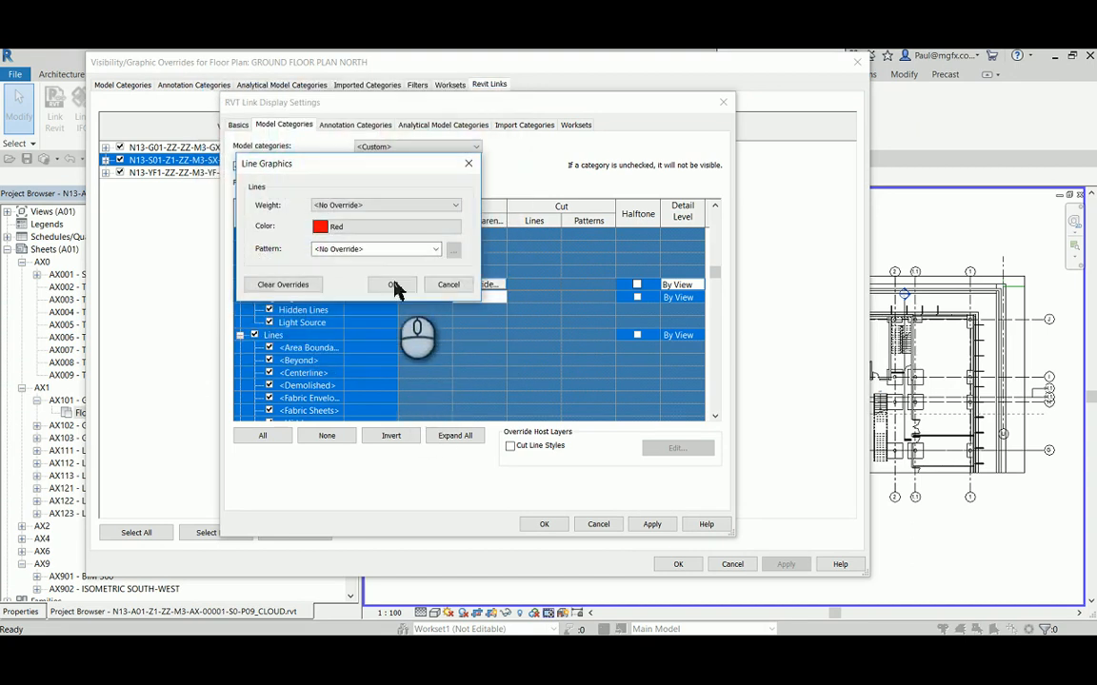
click(390, 284)
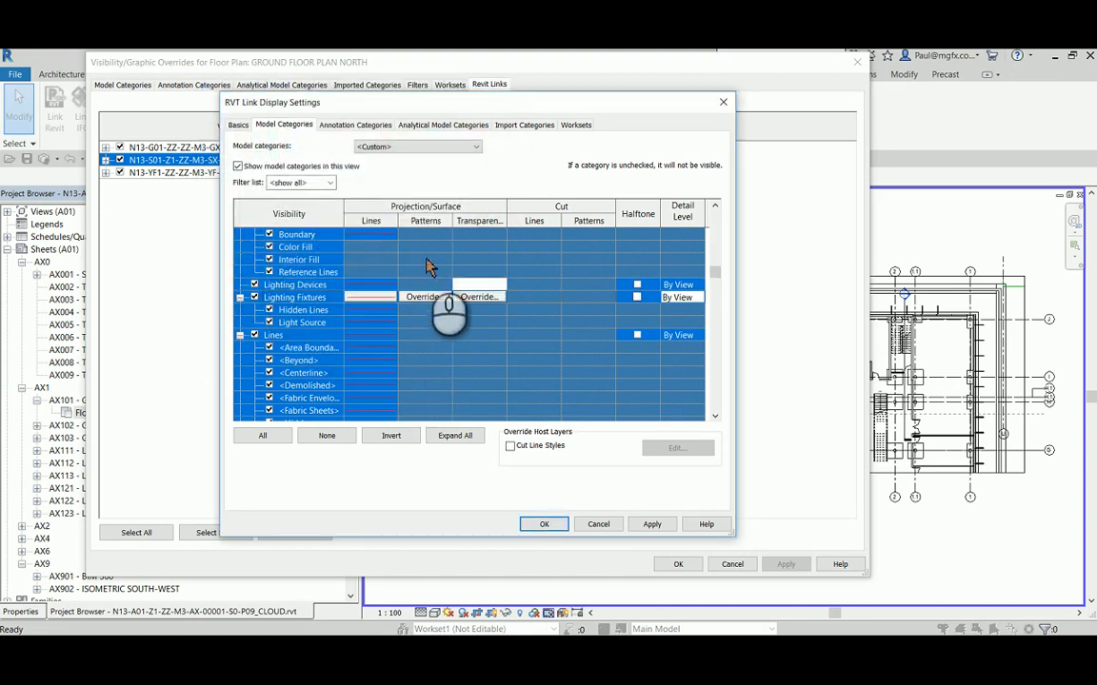
click(370, 296)
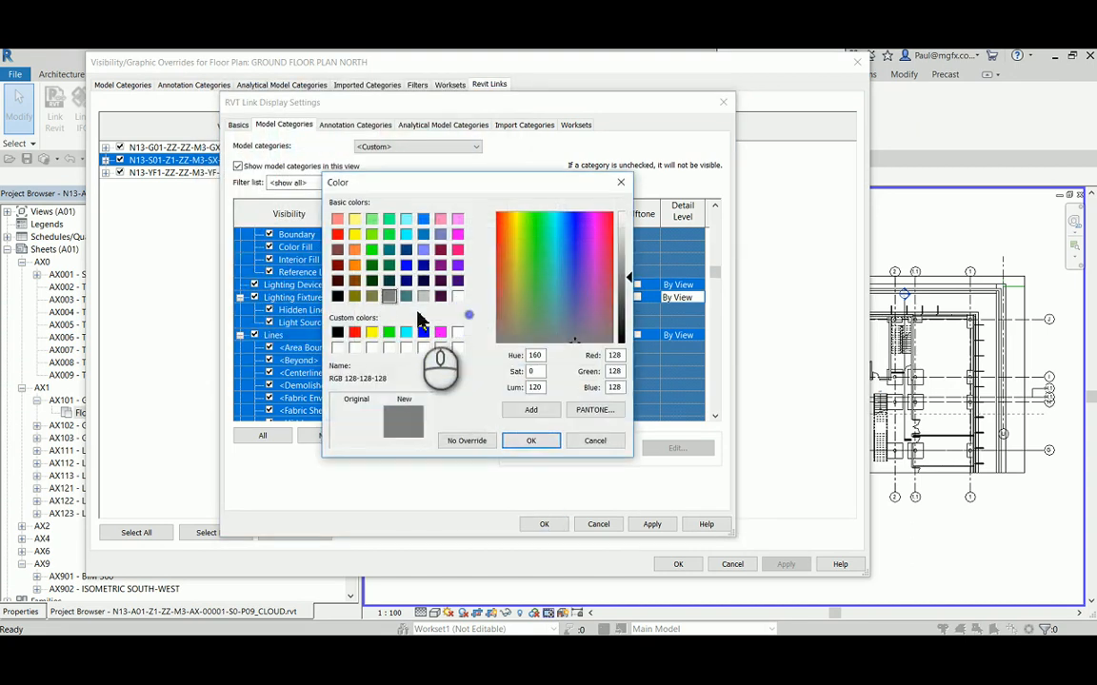
click(531, 440)
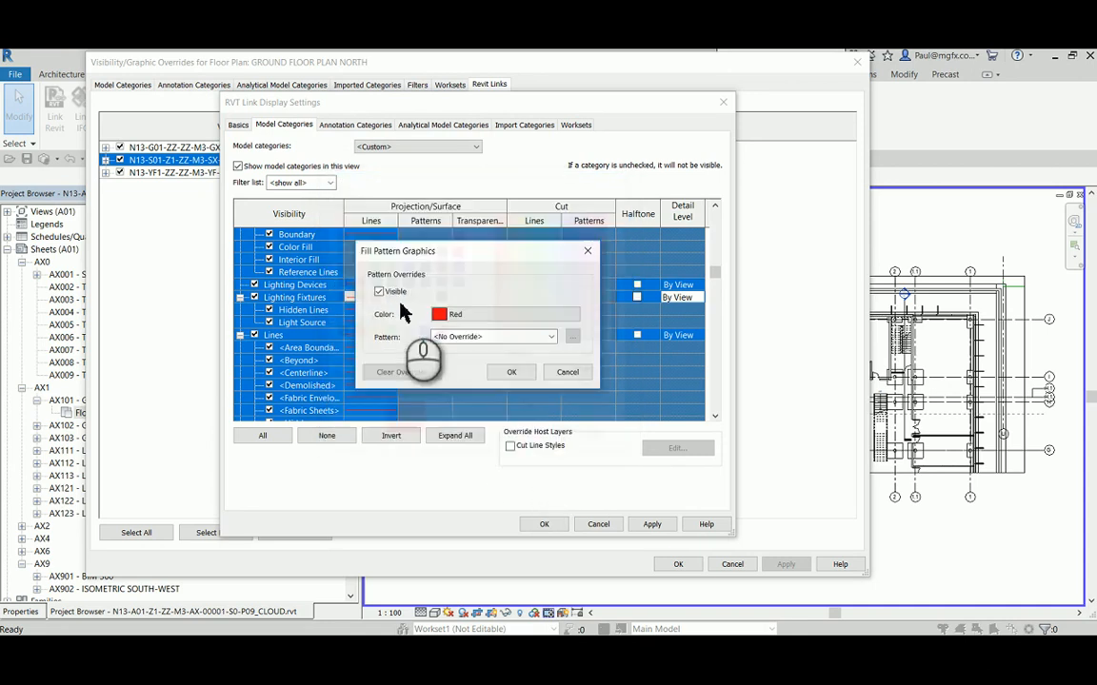
click(512, 371)
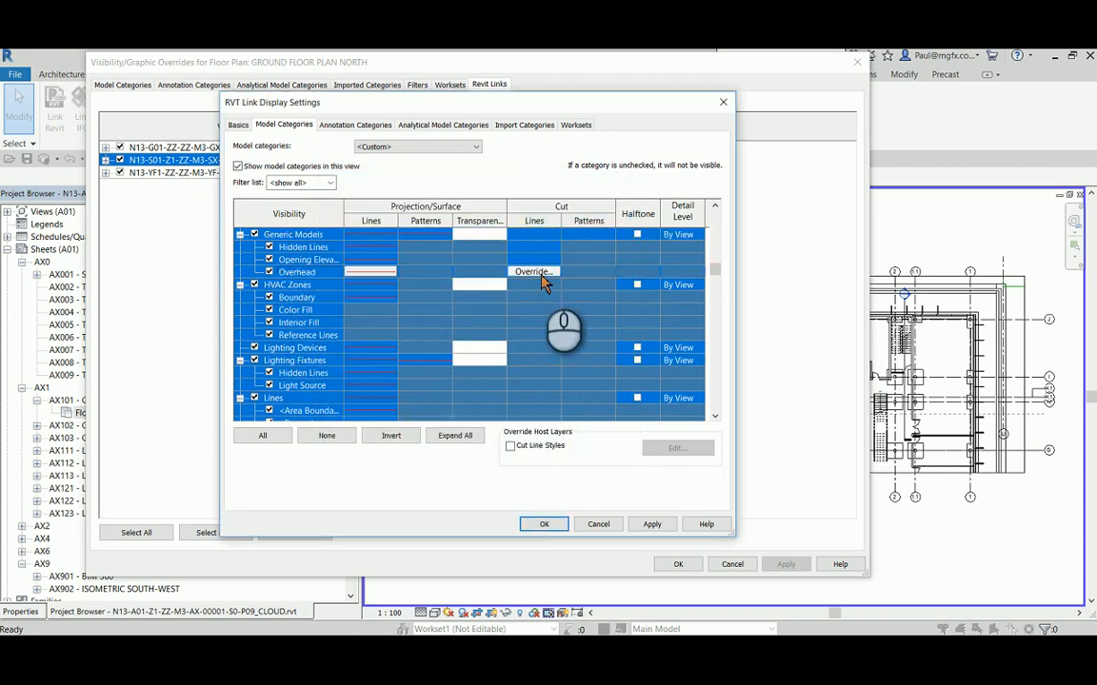
Set red line and fill pattern overrides in the category settings and apply them
click(533, 271)
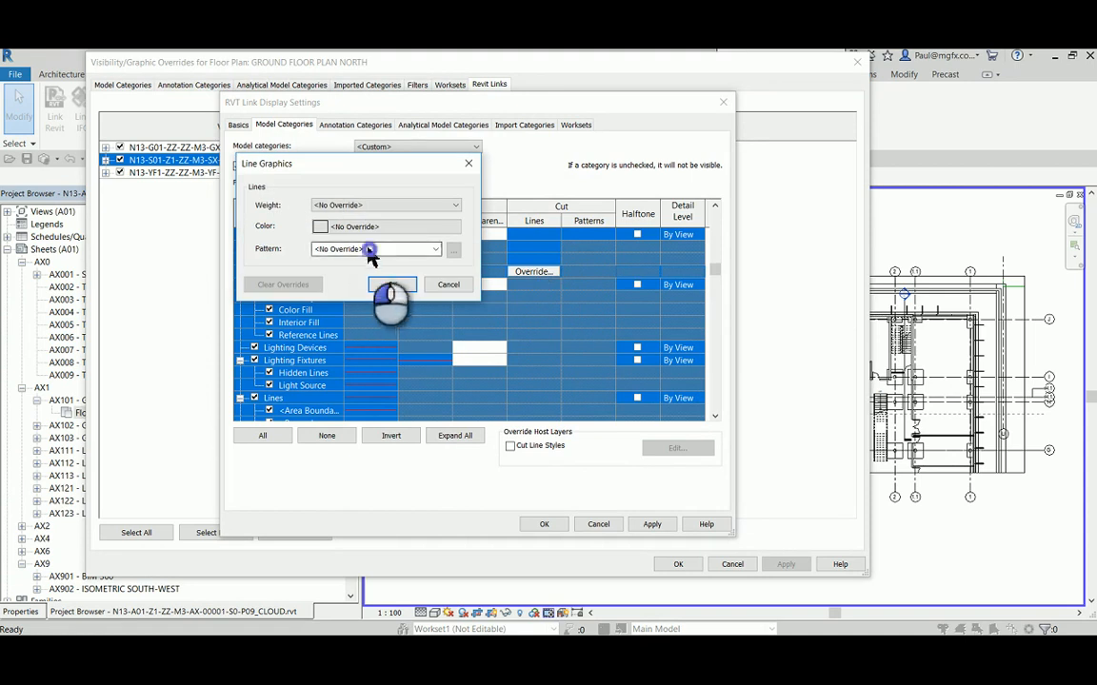
click(320, 226)
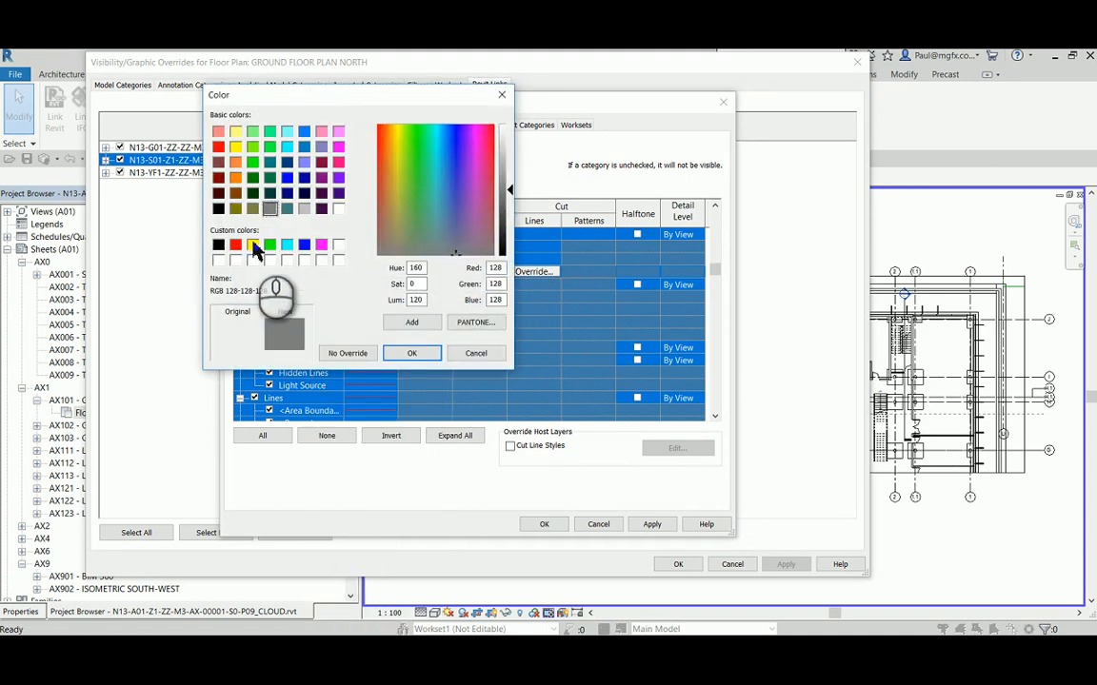
click(411, 353)
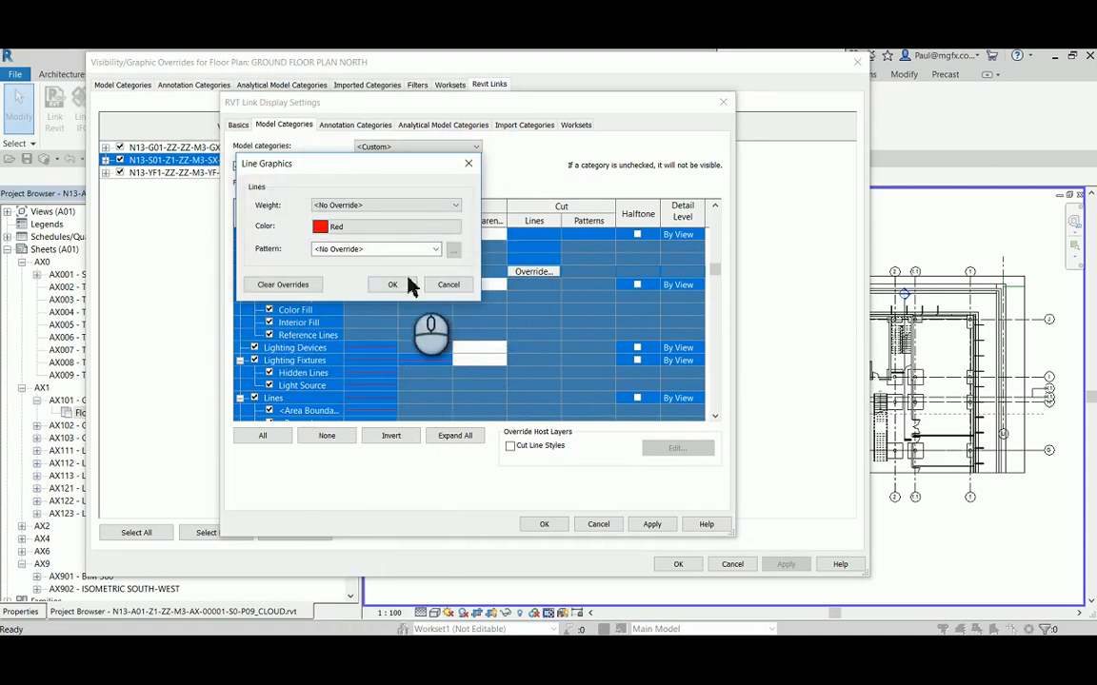
click(391, 284)
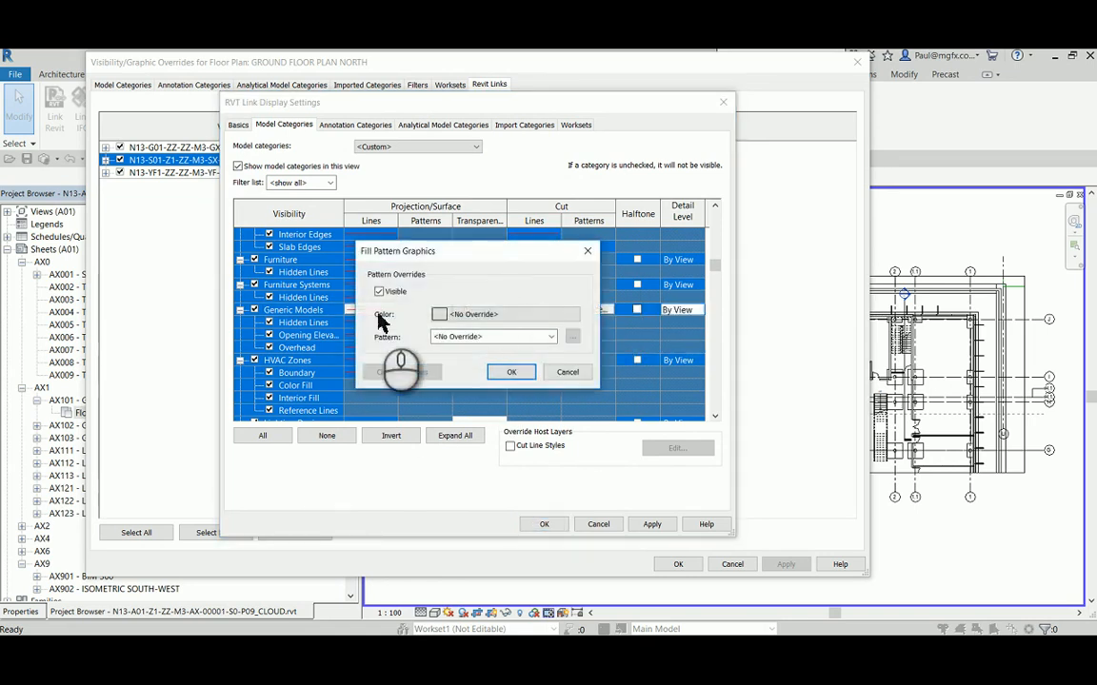
click(439, 314)
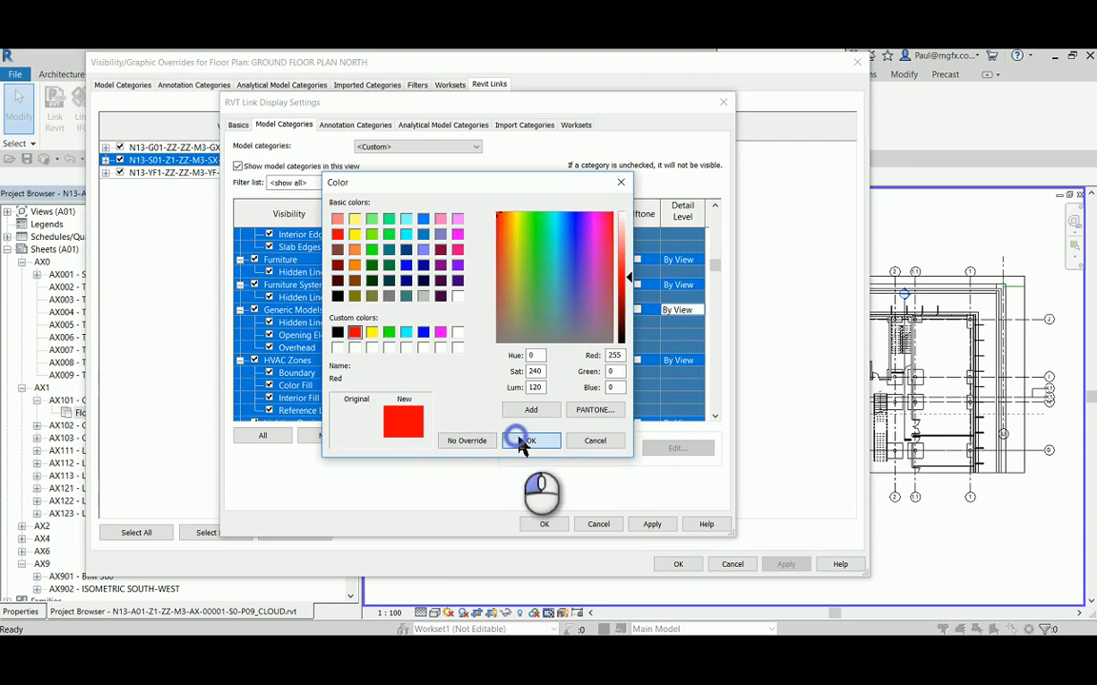
click(530, 440)
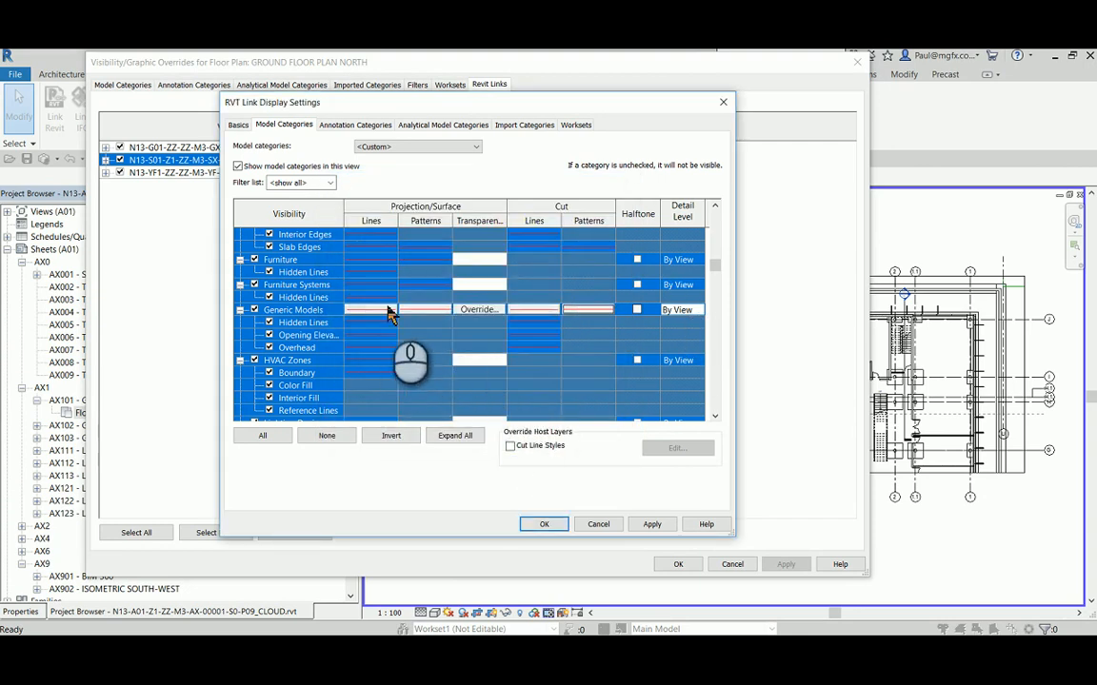
mouse_move(686, 309)
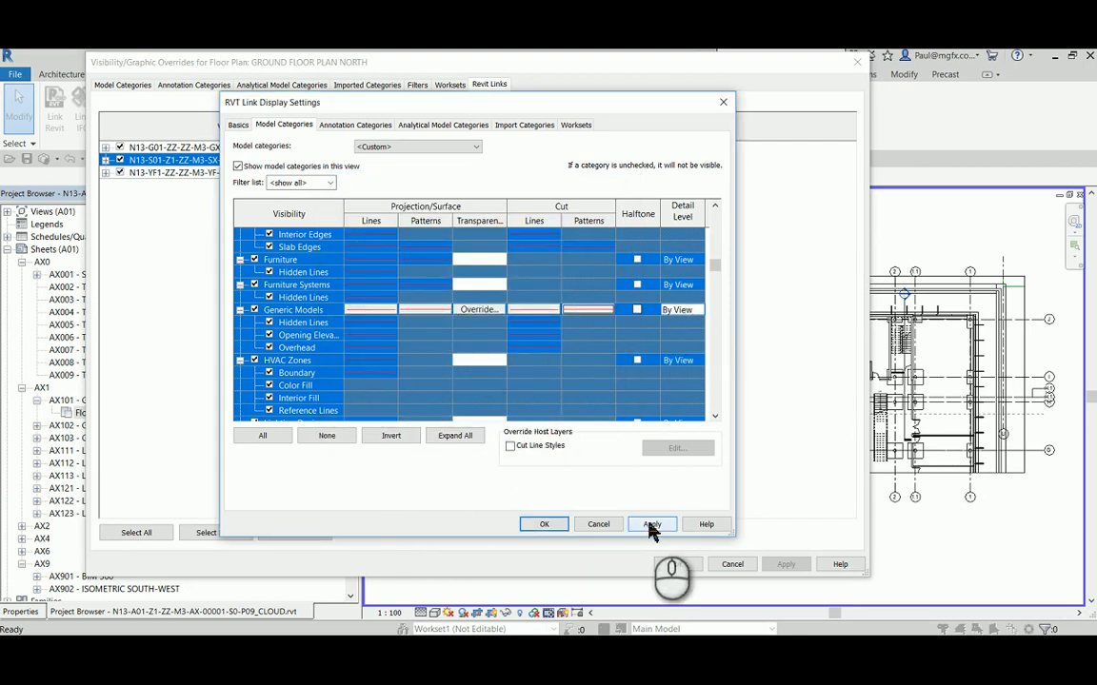
click(651, 524)
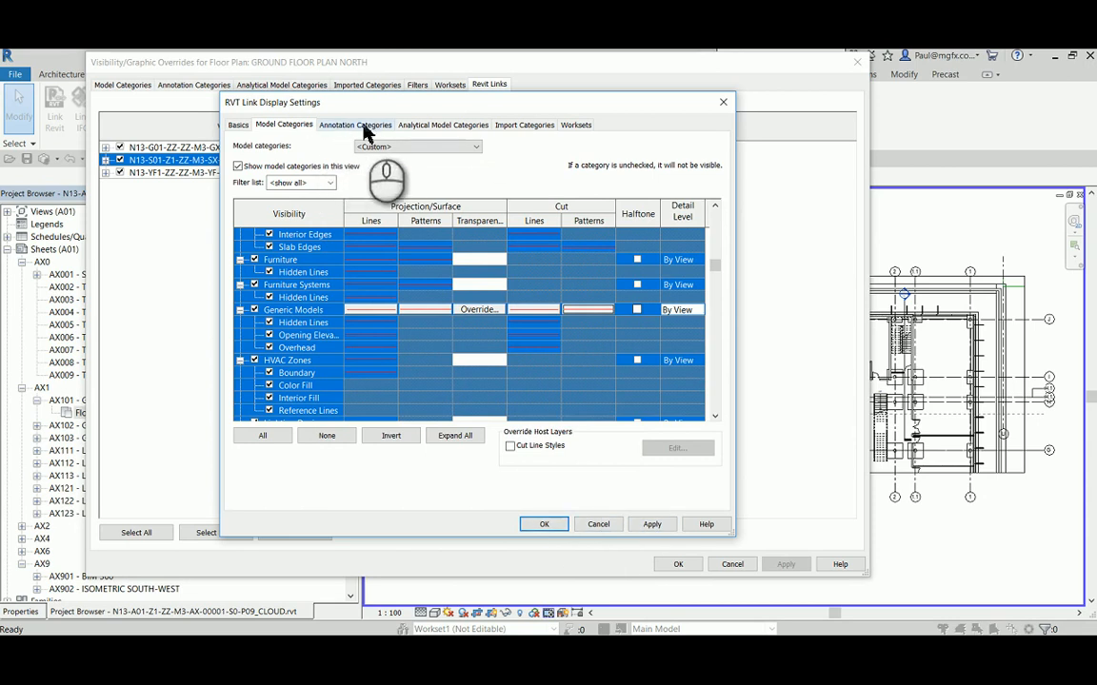
On Annotation Categories, select all categories and override their lines to red
click(355, 125)
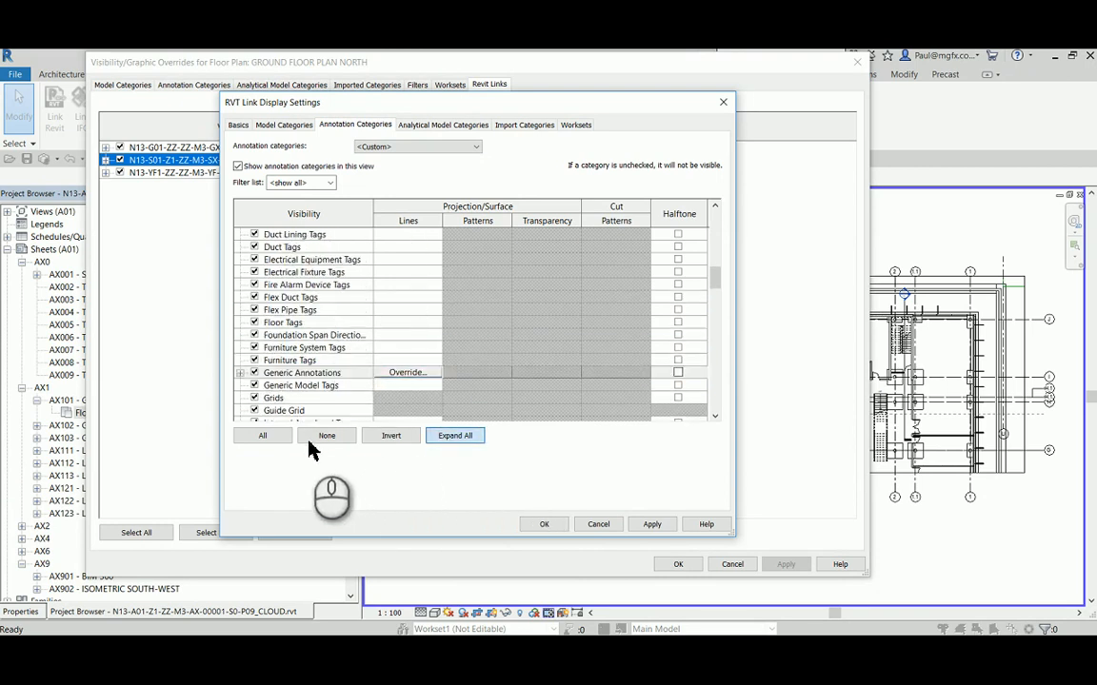
click(262, 435)
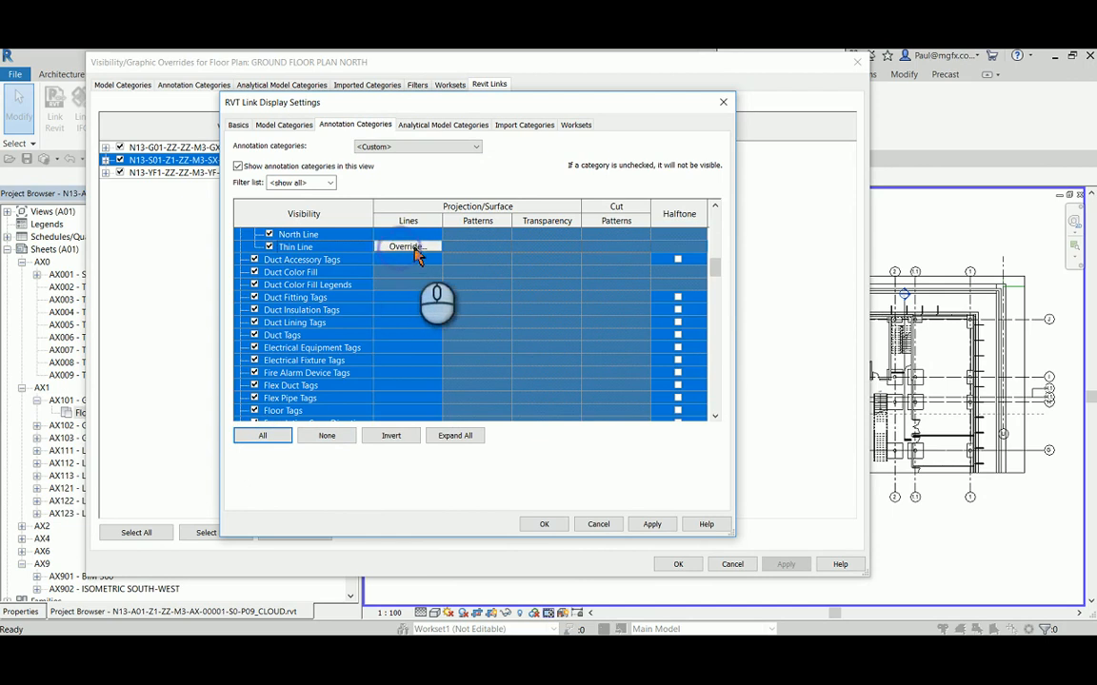
click(406, 247)
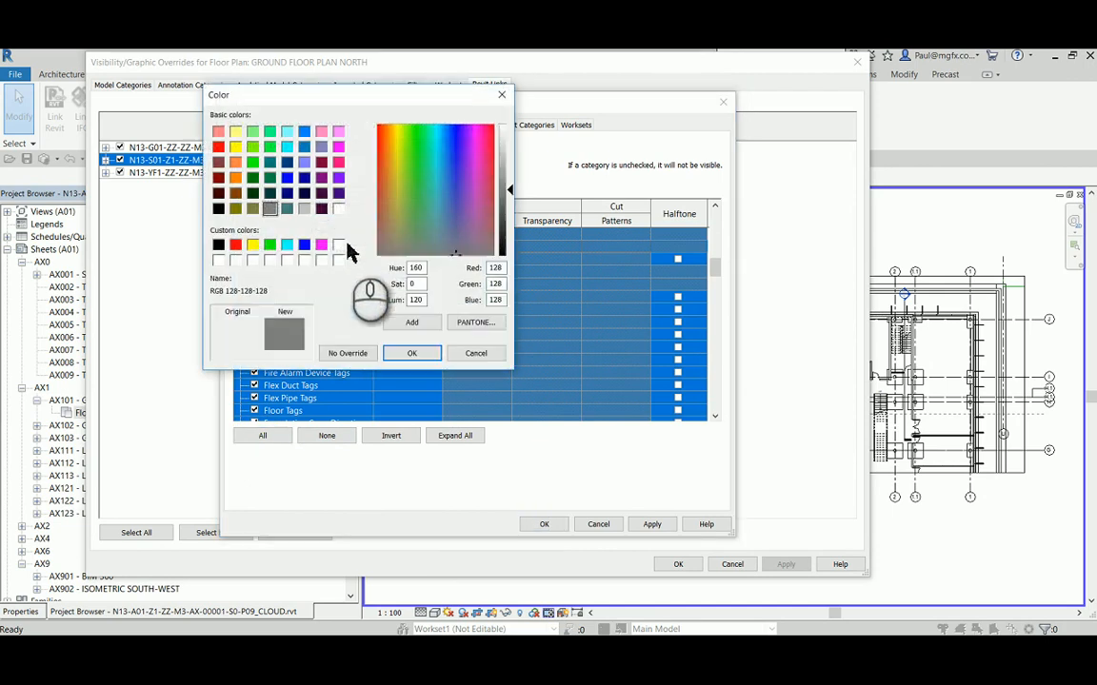
click(412, 354)
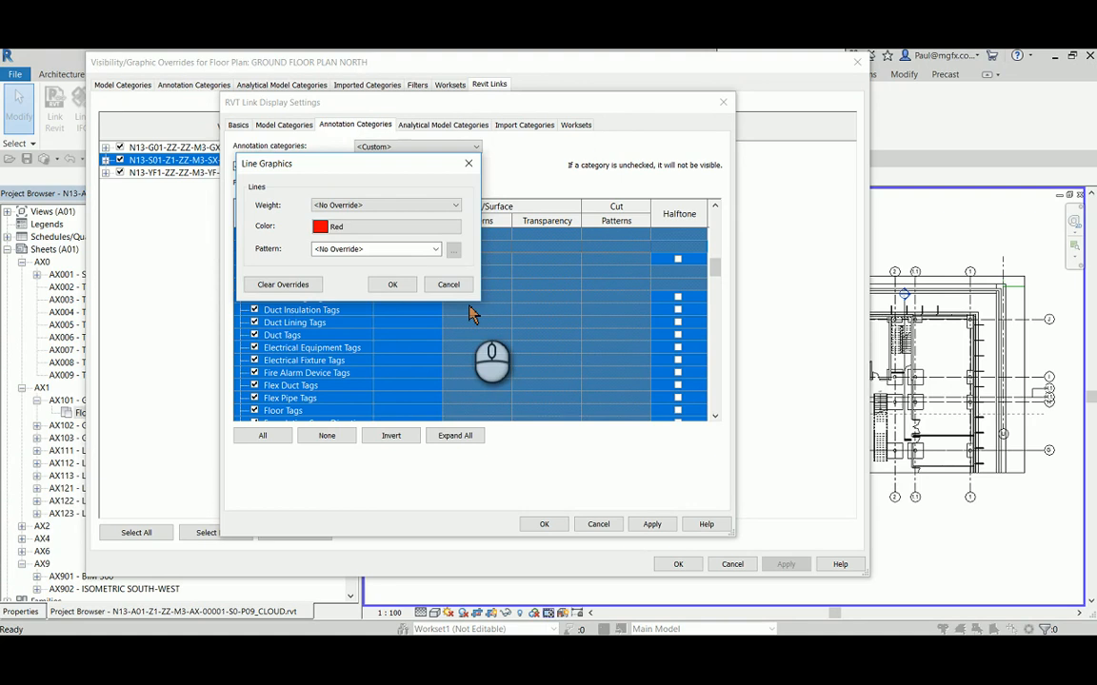
click(391, 283)
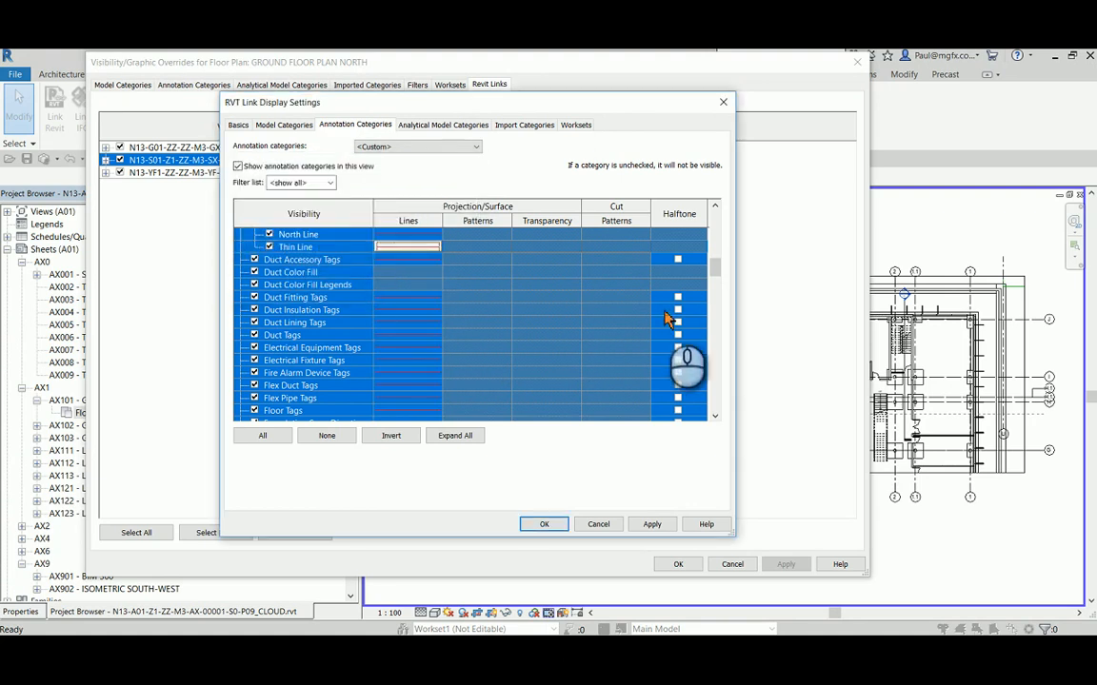
scroll(up, 3)
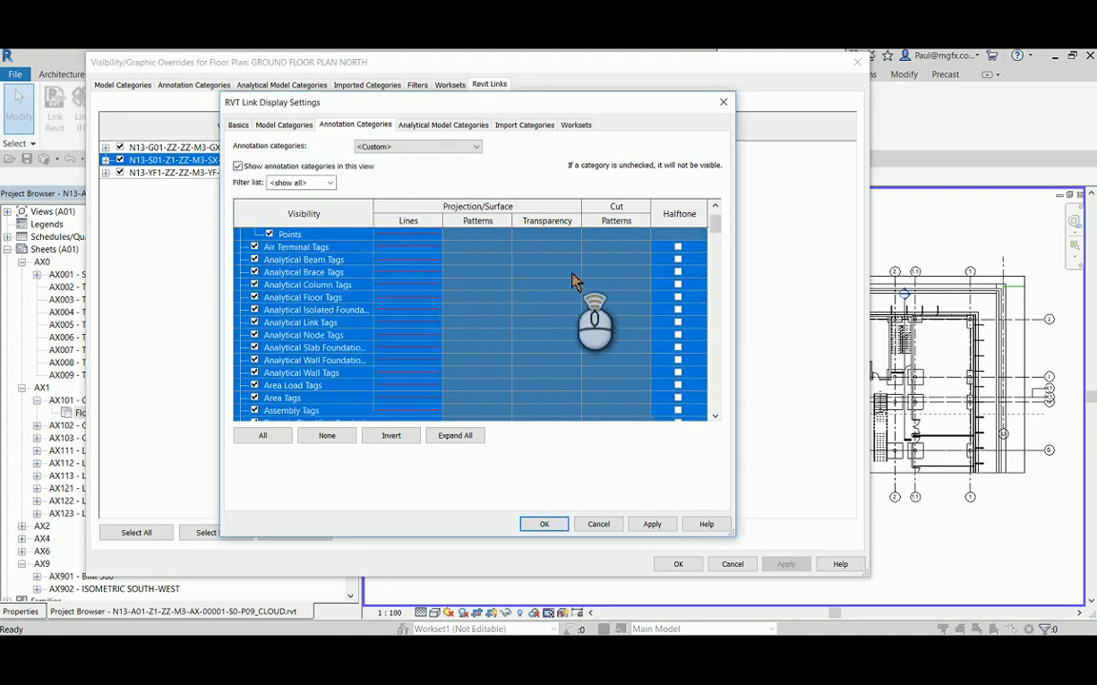
scroll(down, 3)
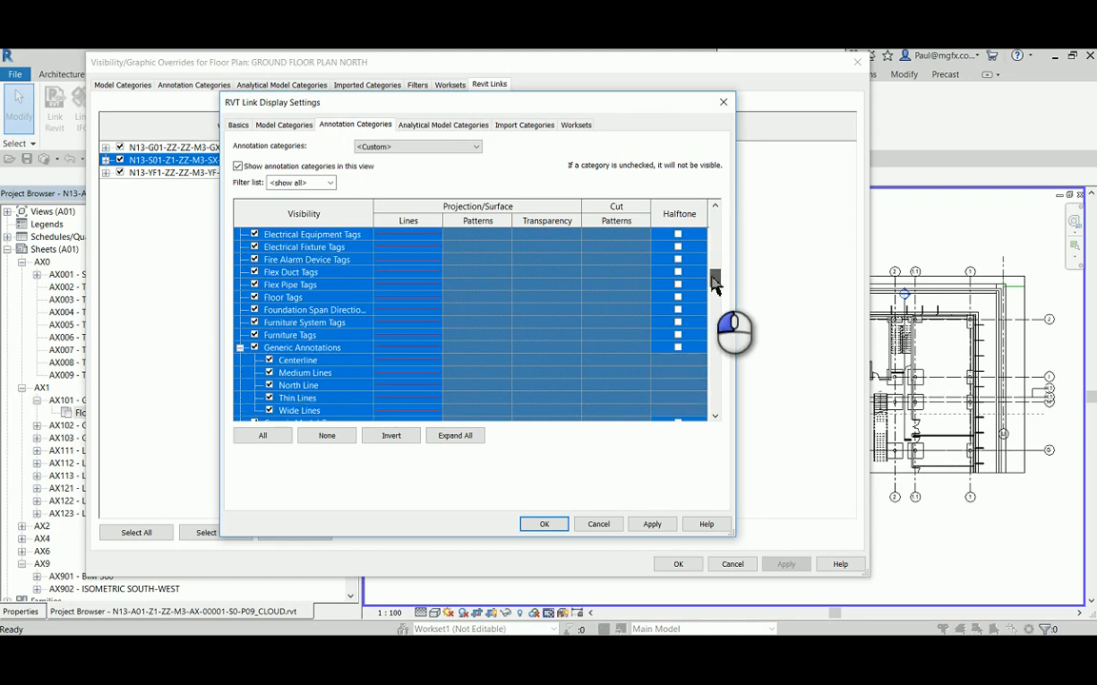
scroll(down, 3)
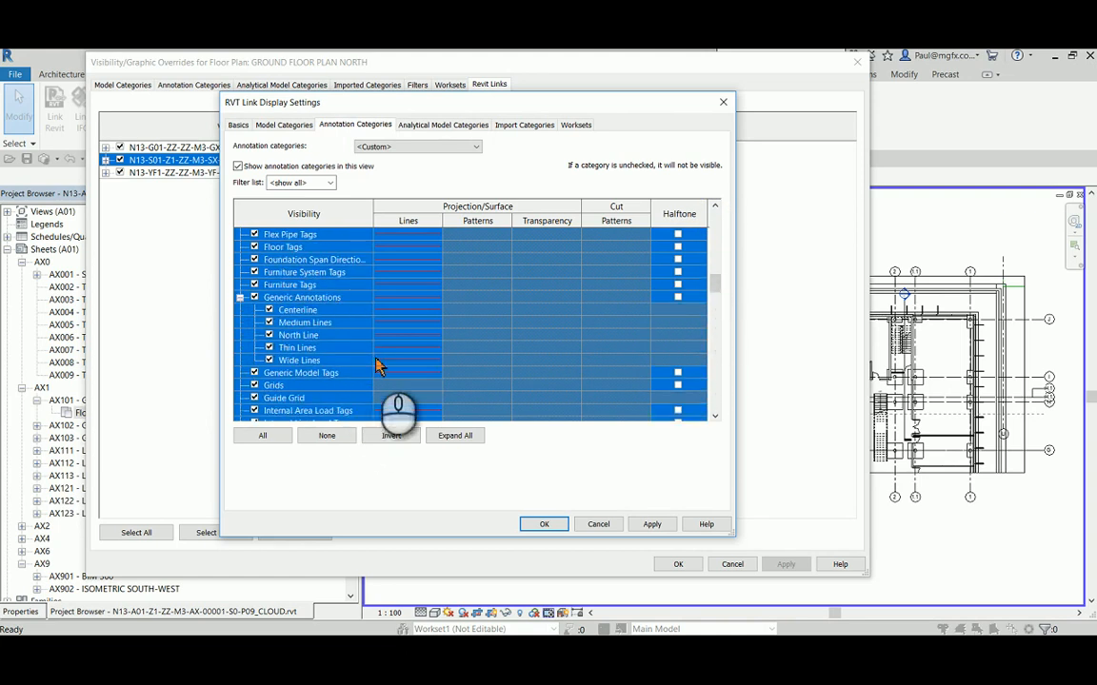
mouse_move(410, 391)
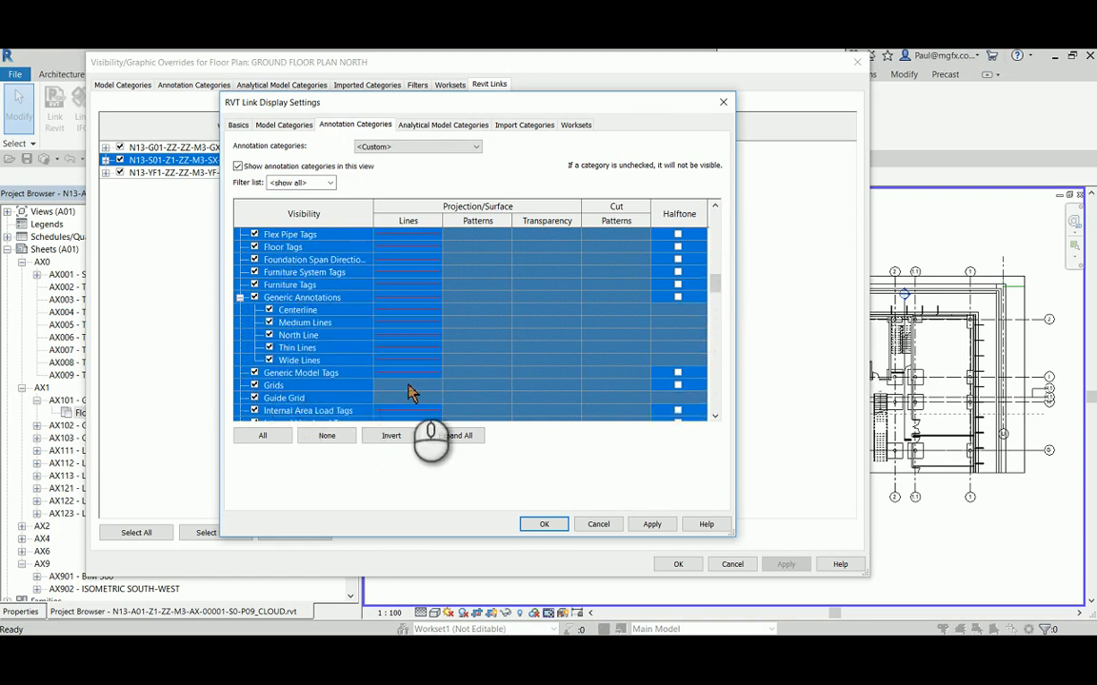
scroll(down, 3)
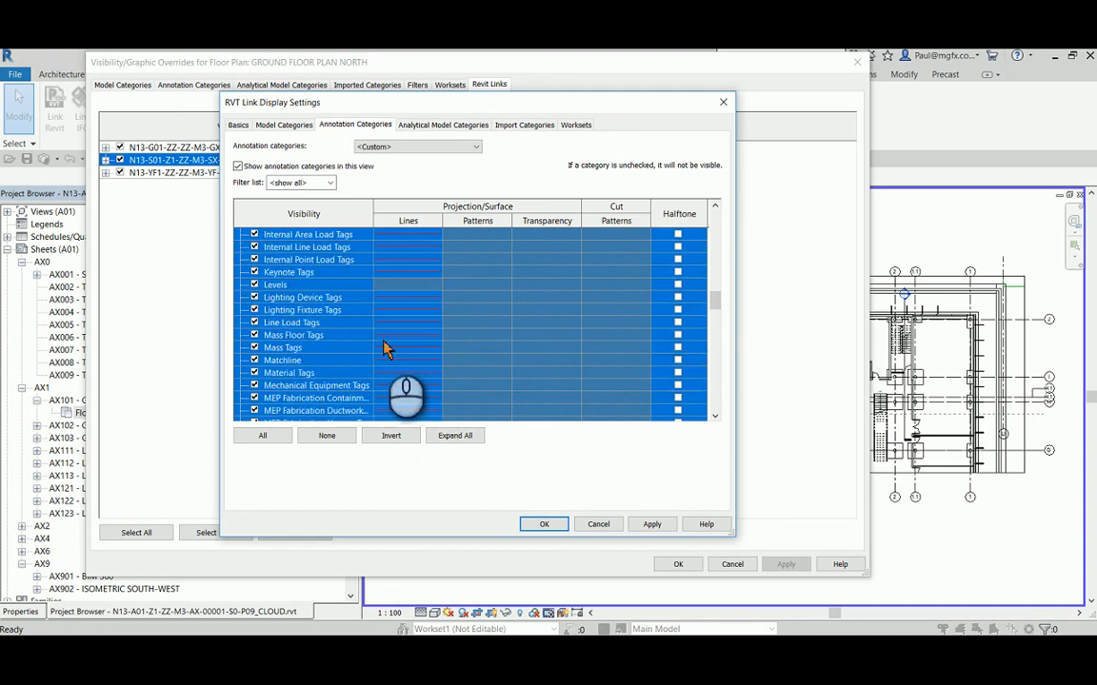
scroll(down, 3)
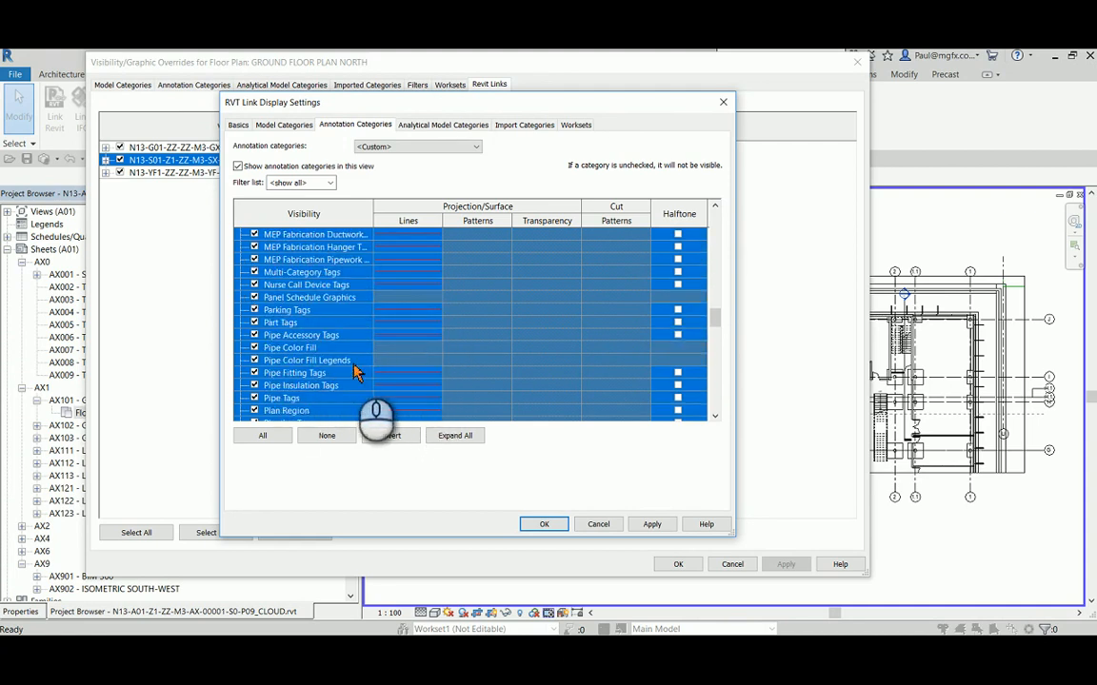
scroll(down, 3)
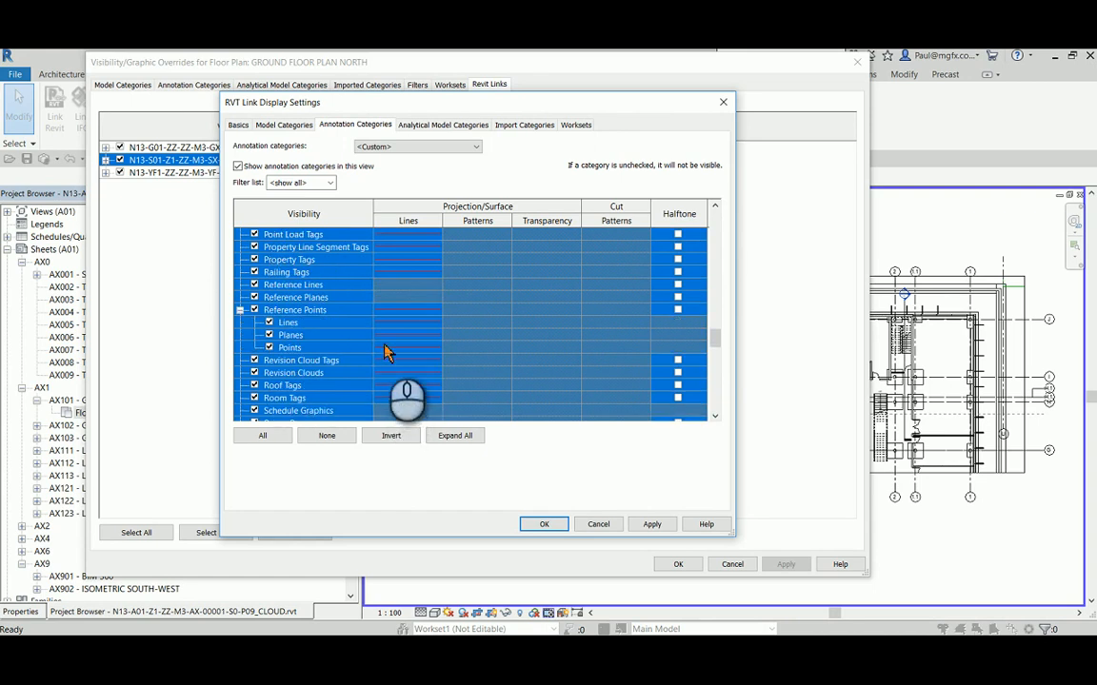
scroll(down, 3)
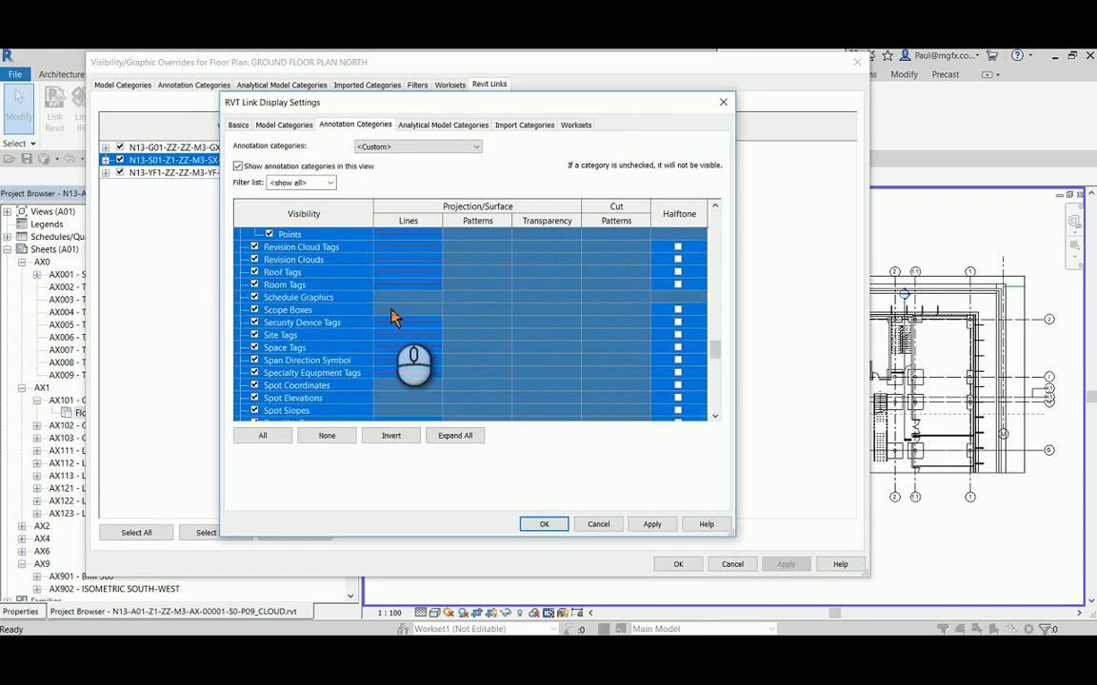
scroll(down, 3)
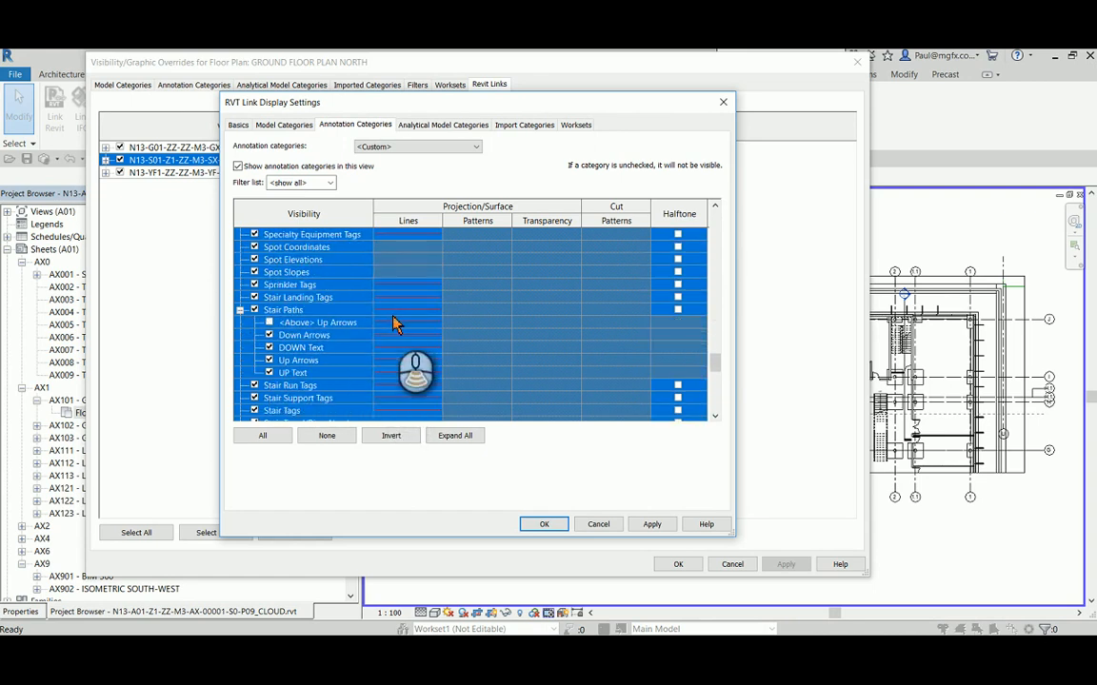
scroll(down, 3)
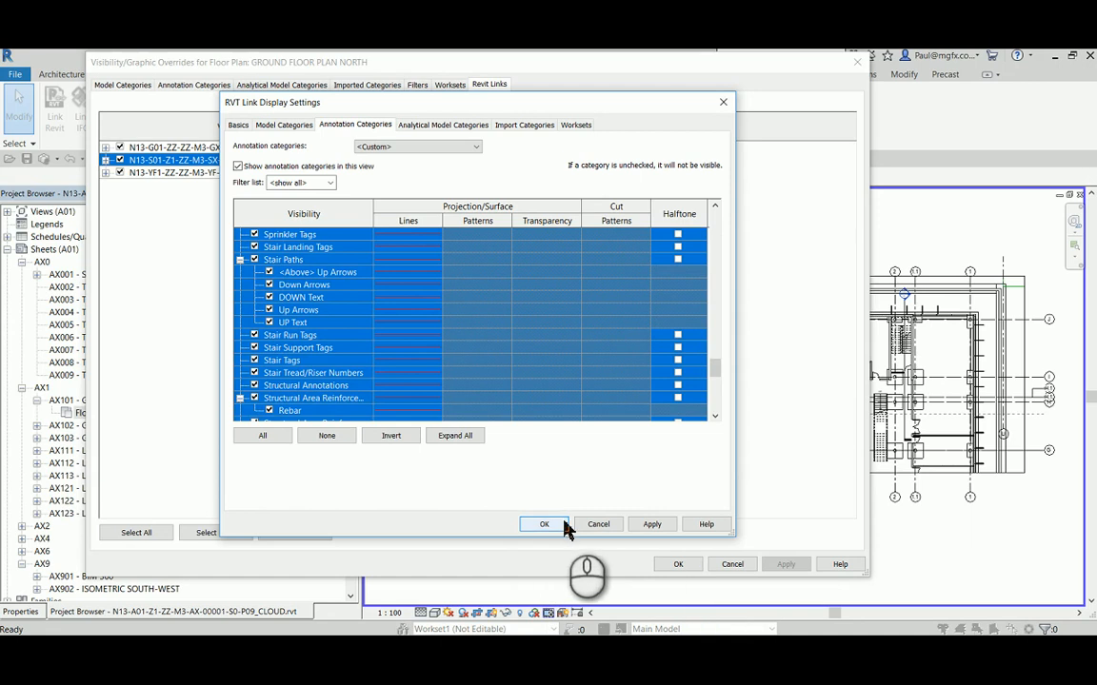
Confirm RVT Link Display Settings and Visibility/Graphic Overrides, then revisit the Annotation Categories tab
click(544, 524)
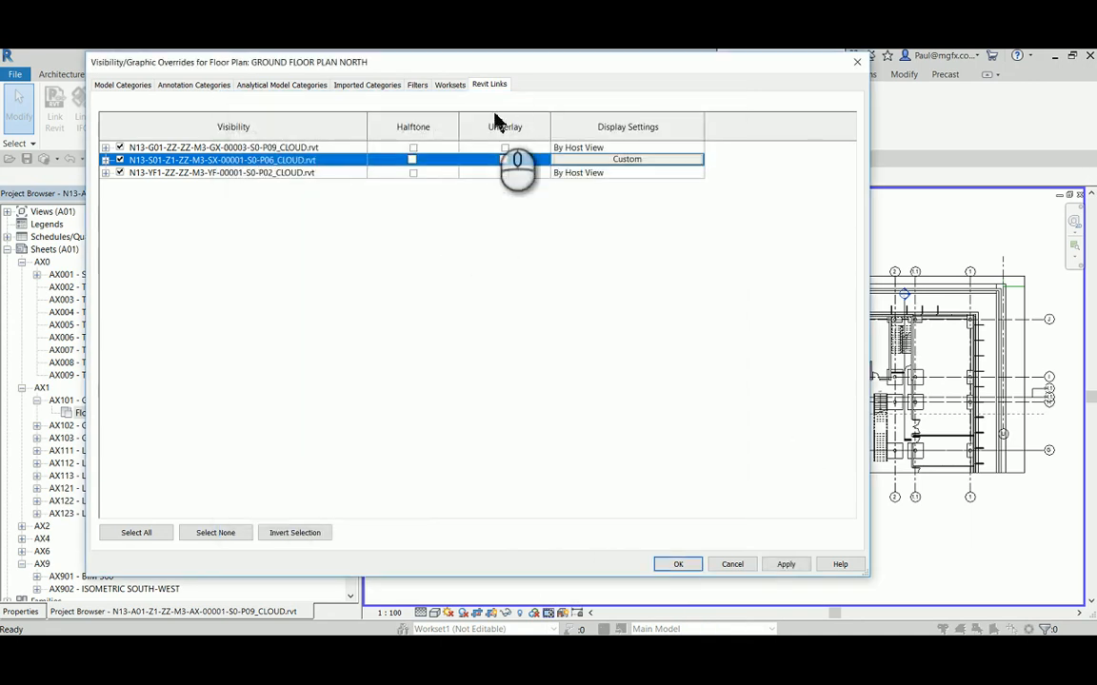
click(678, 564)
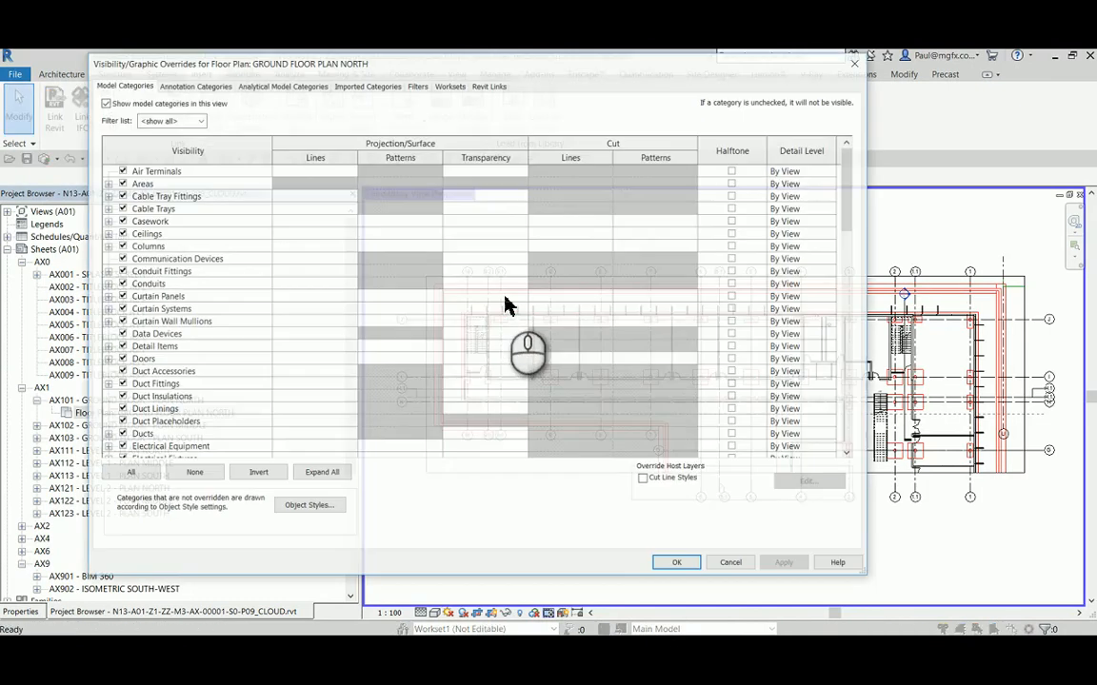
click(194, 85)
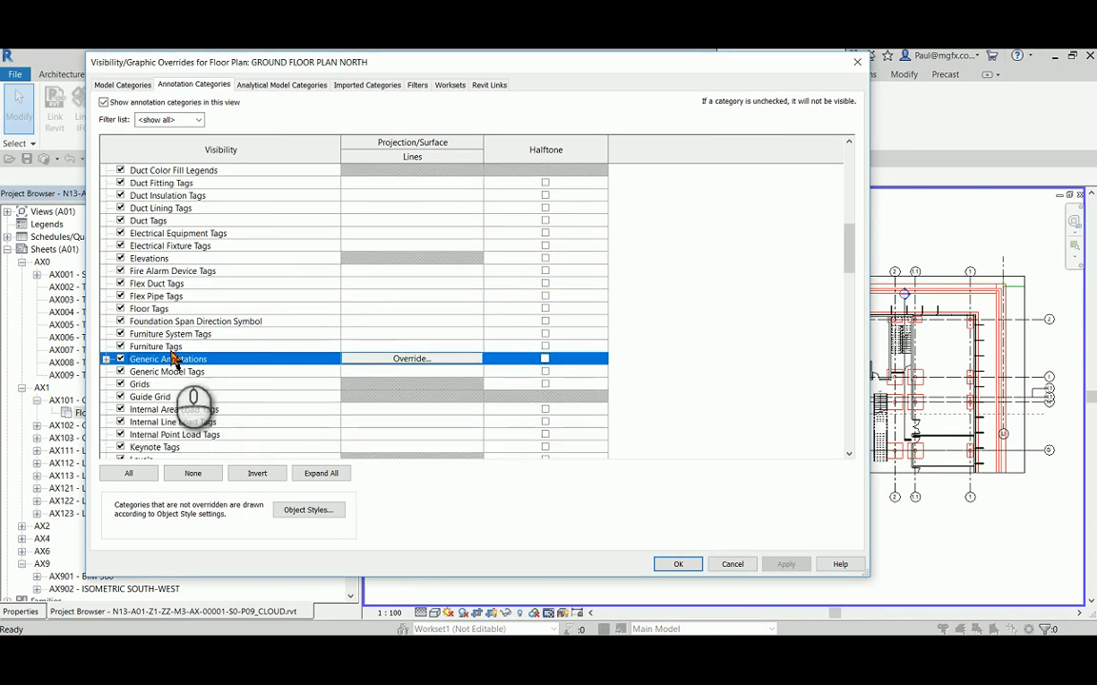
click(677, 564)
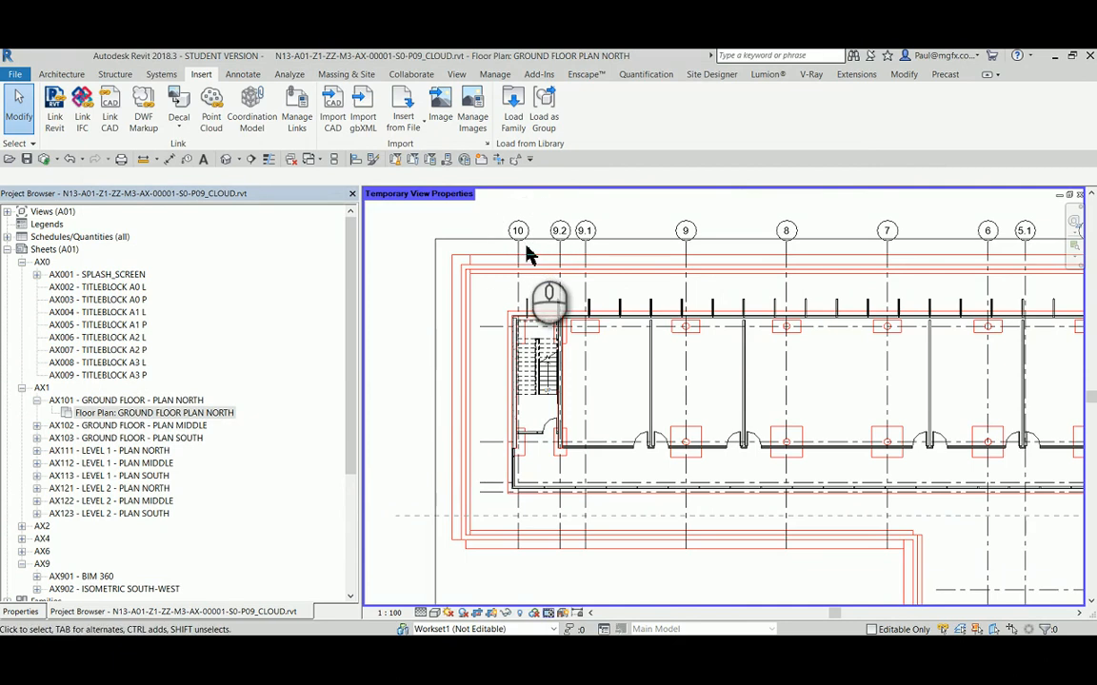
Dismiss the overrides dialog to show the red structural link and black grids in plan
click(691, 423)
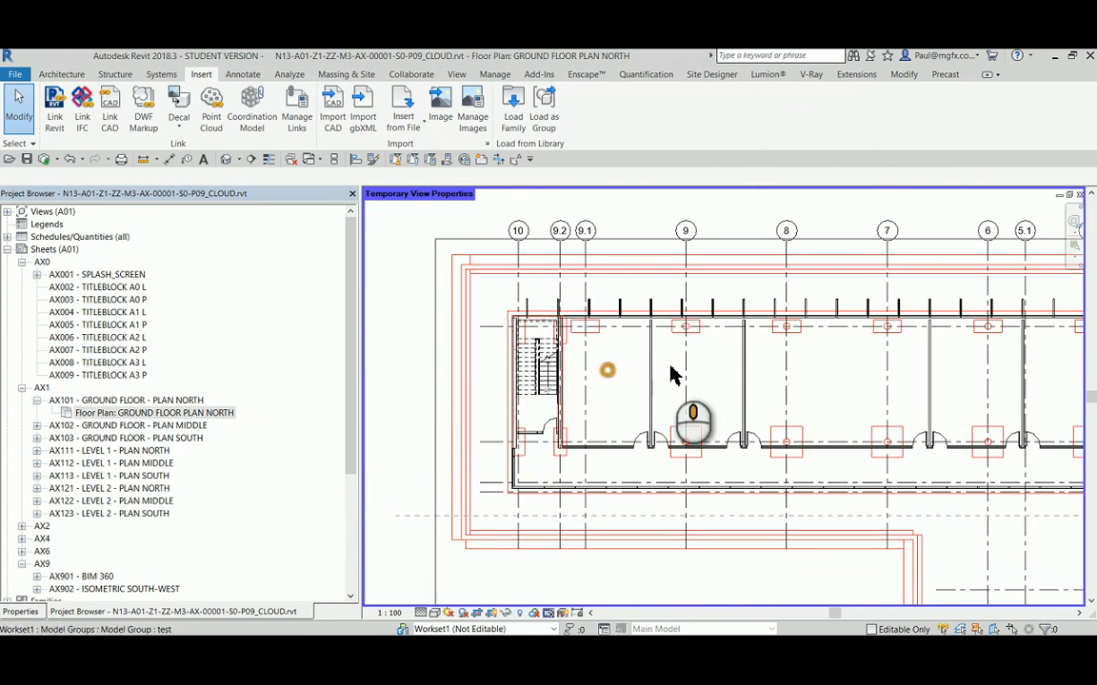